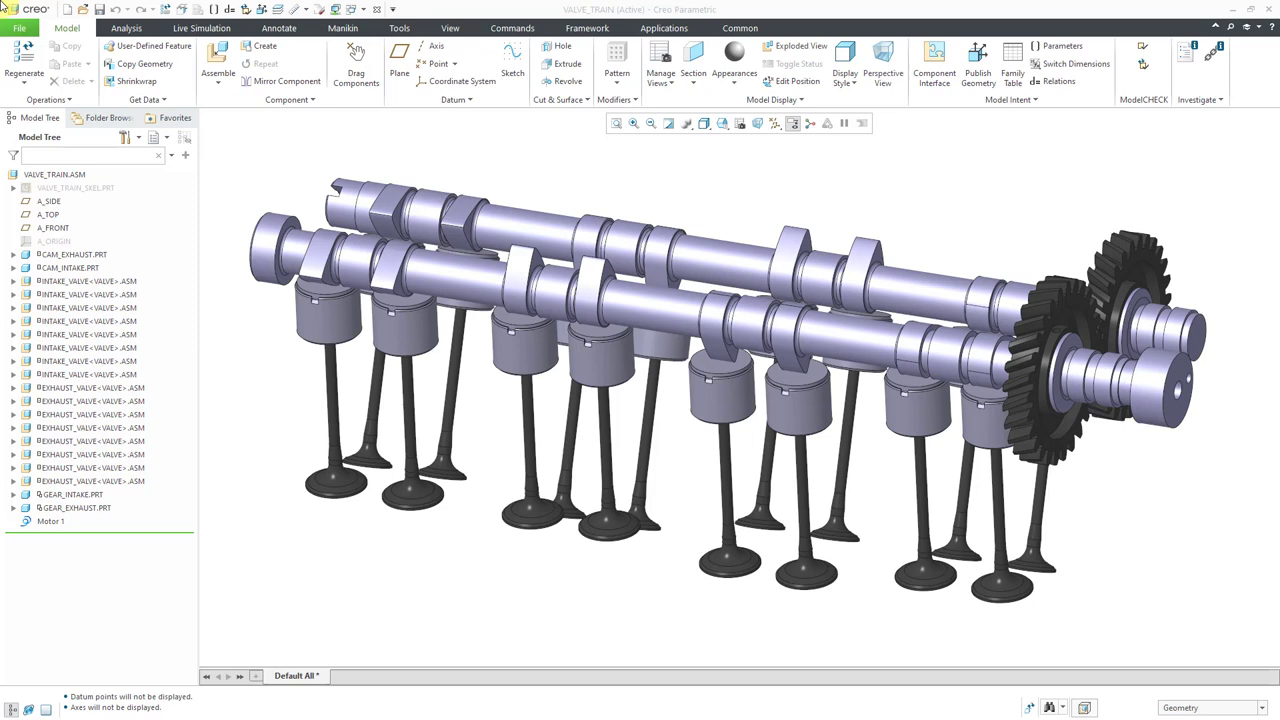
pyautogui.moveTo(638, 164)
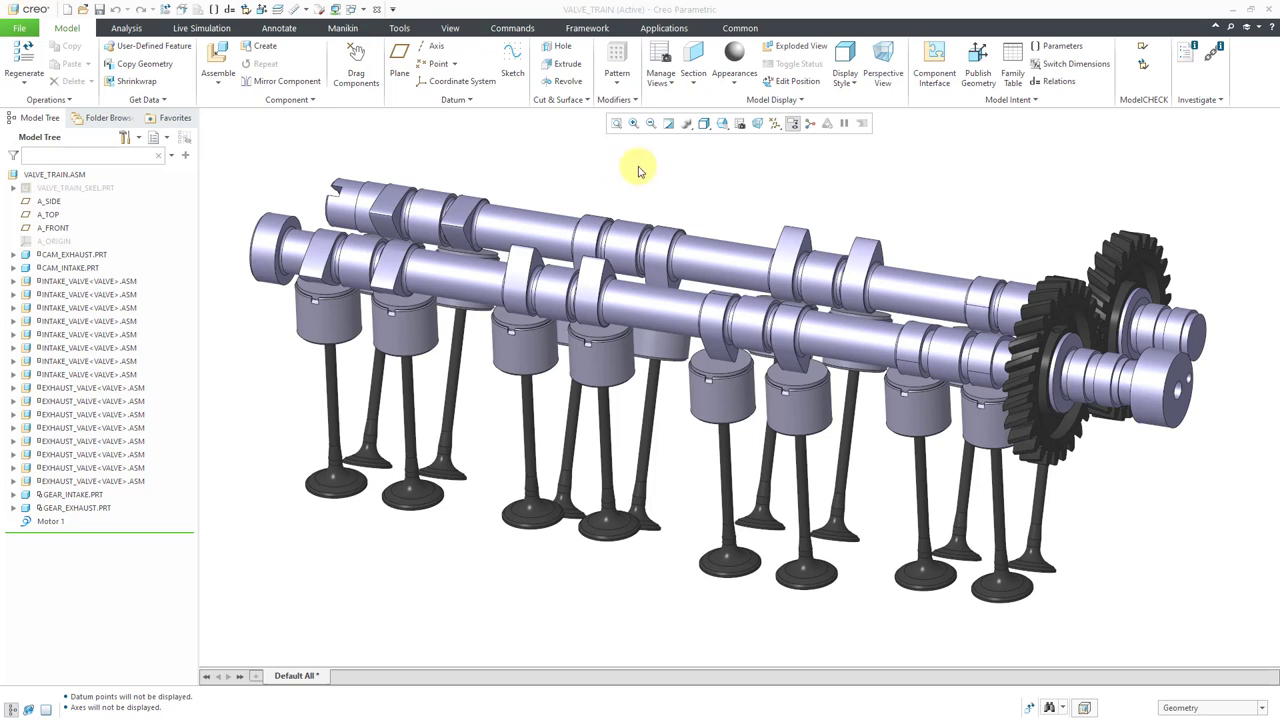
# Enter the Mechanism environment from the Applications tab for the valve train assembly.
pyautogui.click(664, 28)
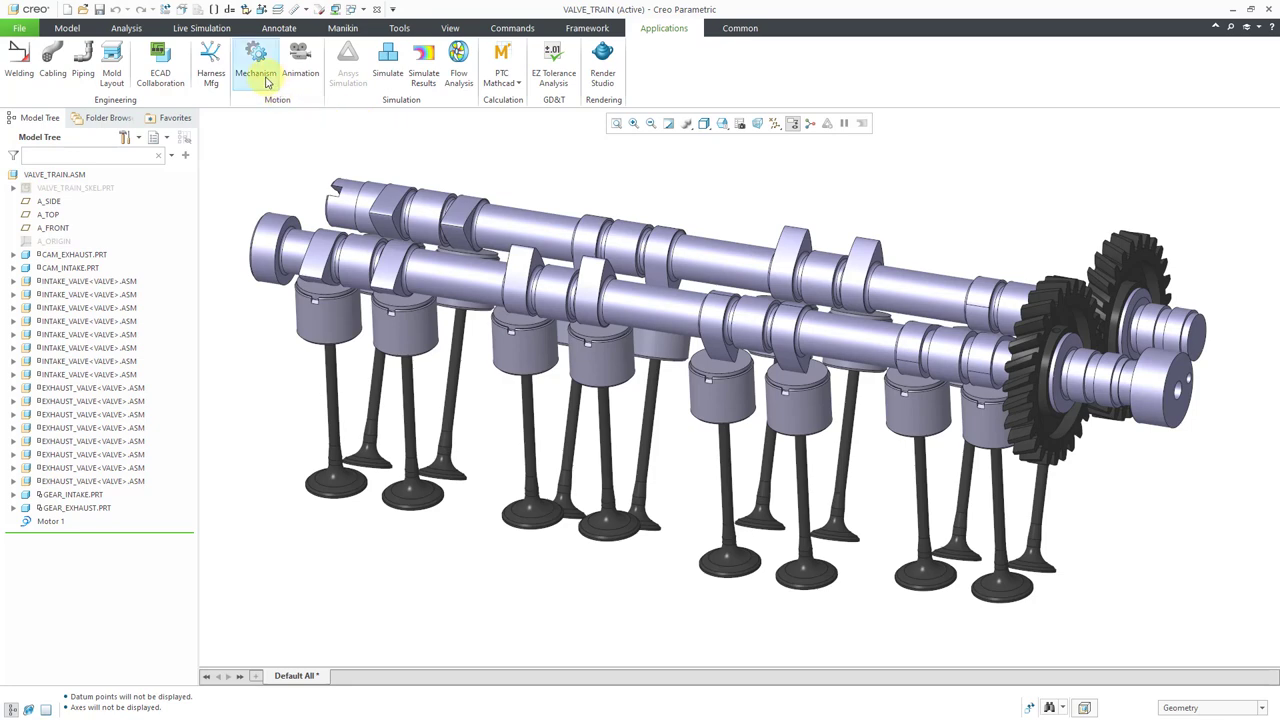
pyautogui.click(256, 72)
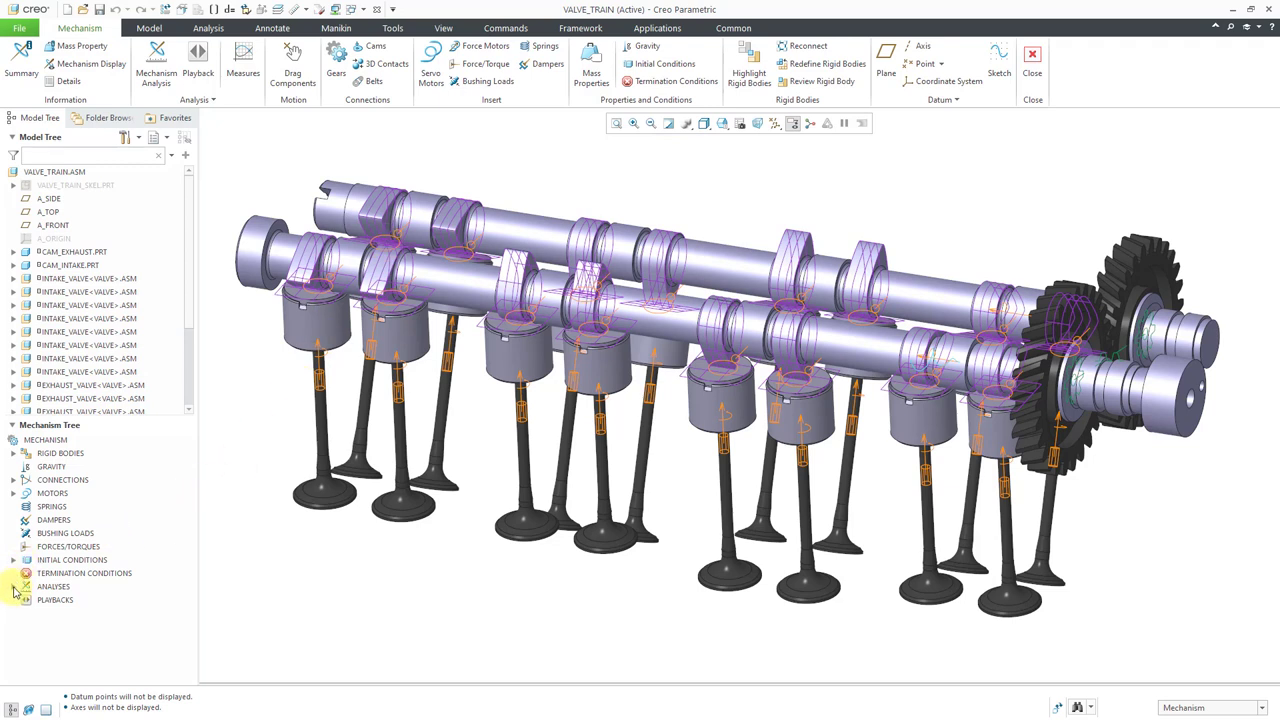
# Run the DYNAMIC-TEST analysis from the Analyses node of the Mechanism Tree.
pyautogui.click(14, 586)
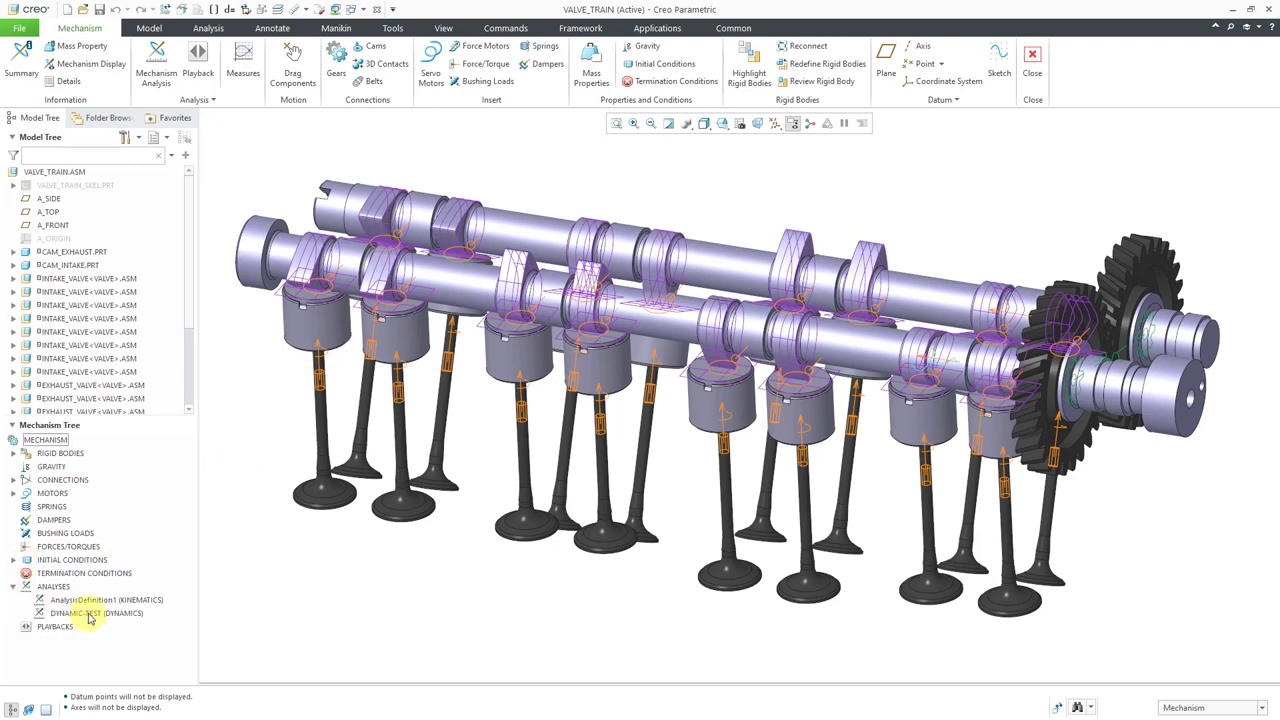
pyautogui.click(96, 612)
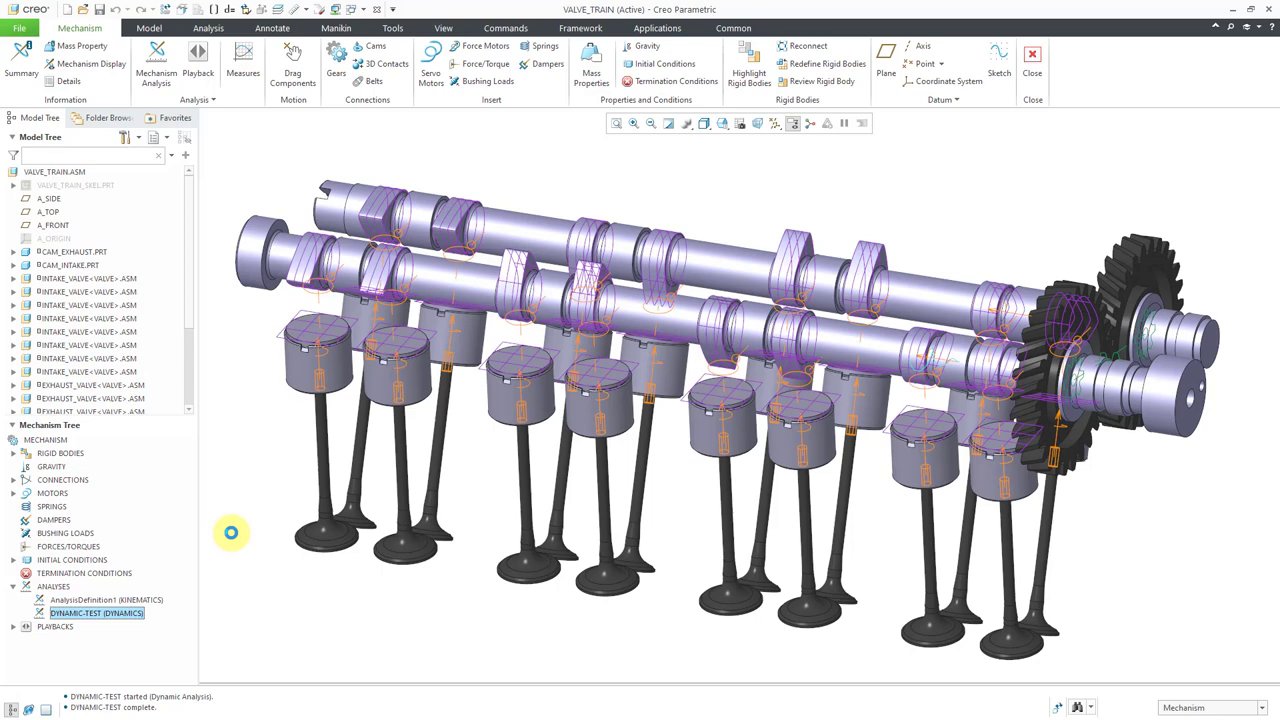
pyautogui.moveTo(110, 64)
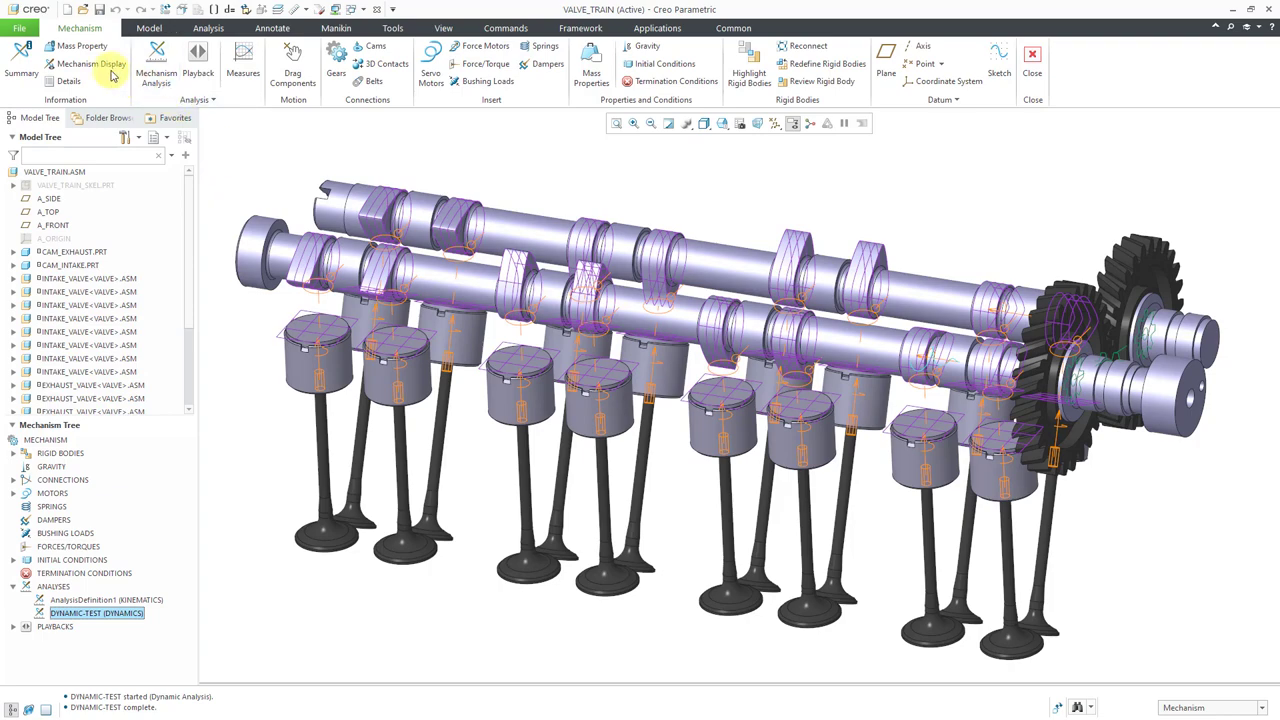
# Hide the cam, servo motor, gear, joint and remaining symbols in Mechanism Display.
pyautogui.click(92, 62)
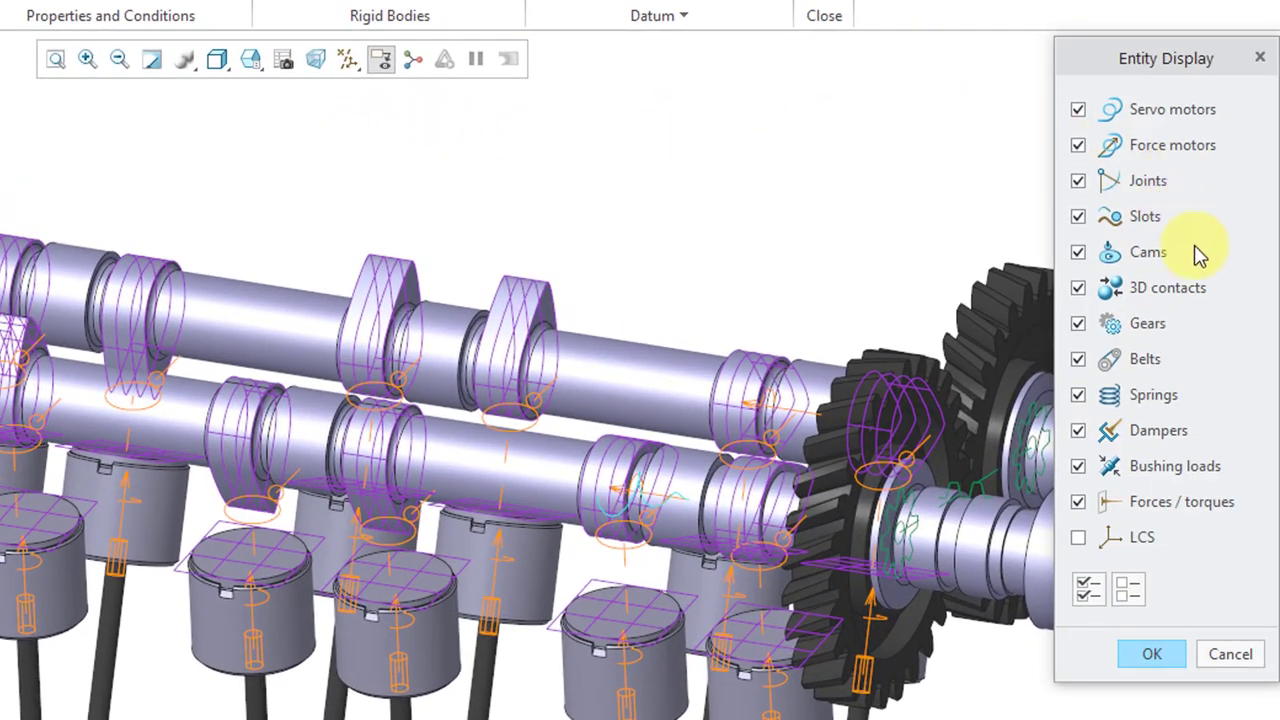
pyautogui.click(1078, 252)
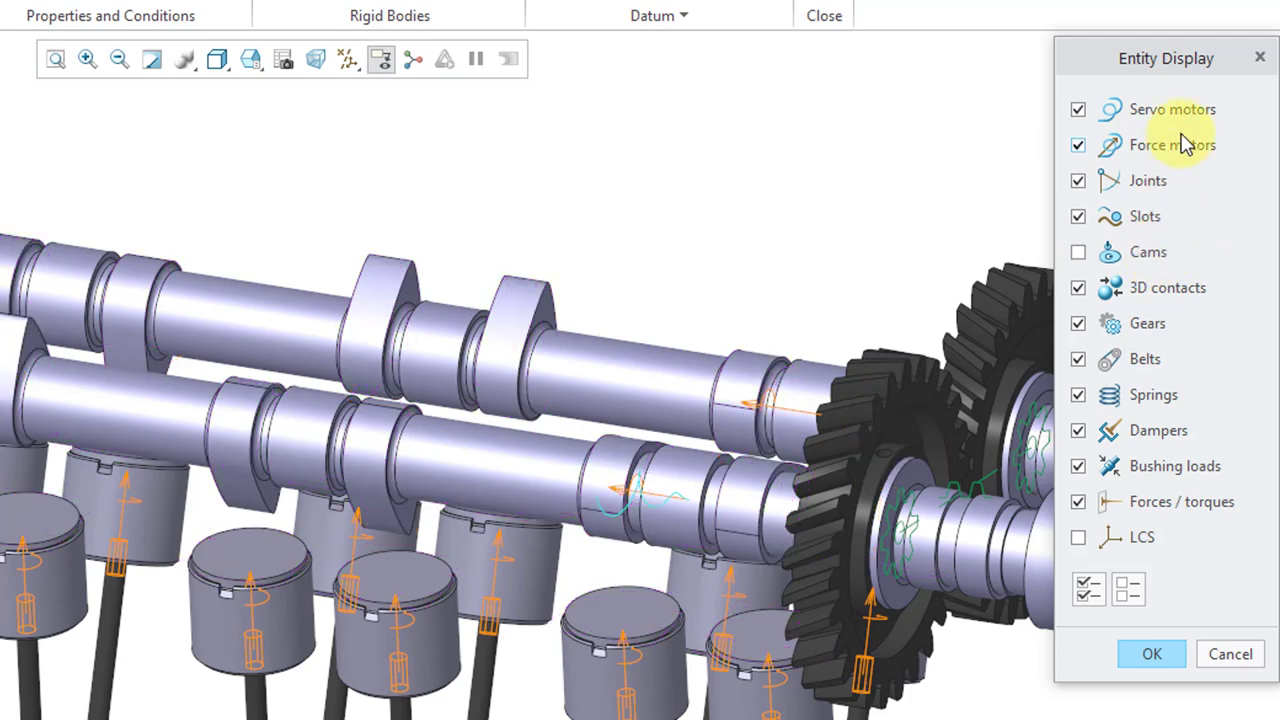
pyautogui.click(1078, 108)
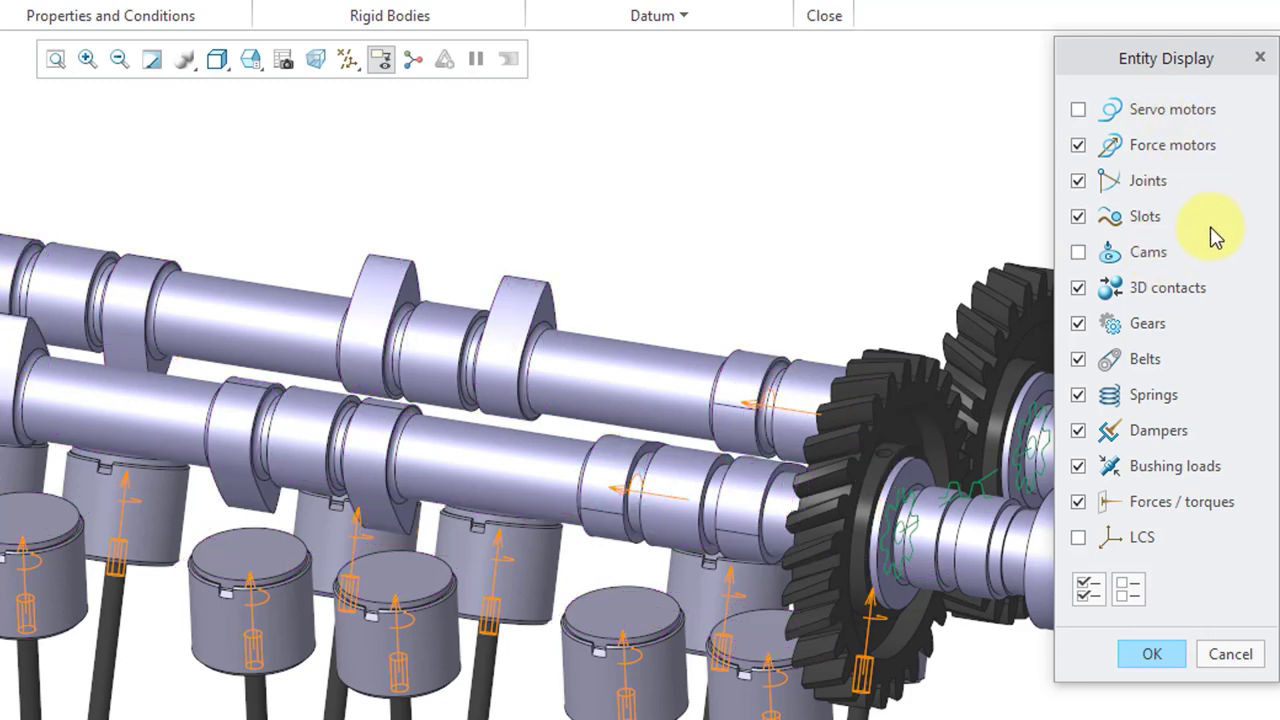
pyautogui.click(1078, 324)
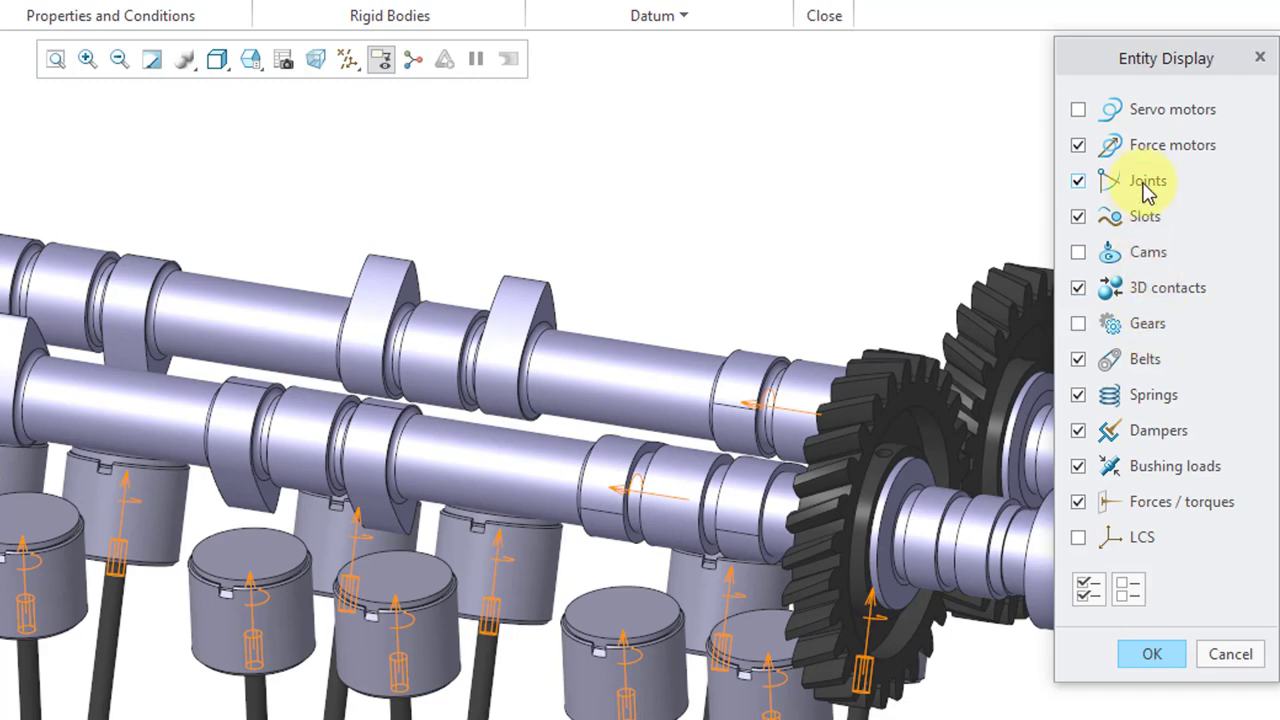
pyautogui.click(1076, 180)
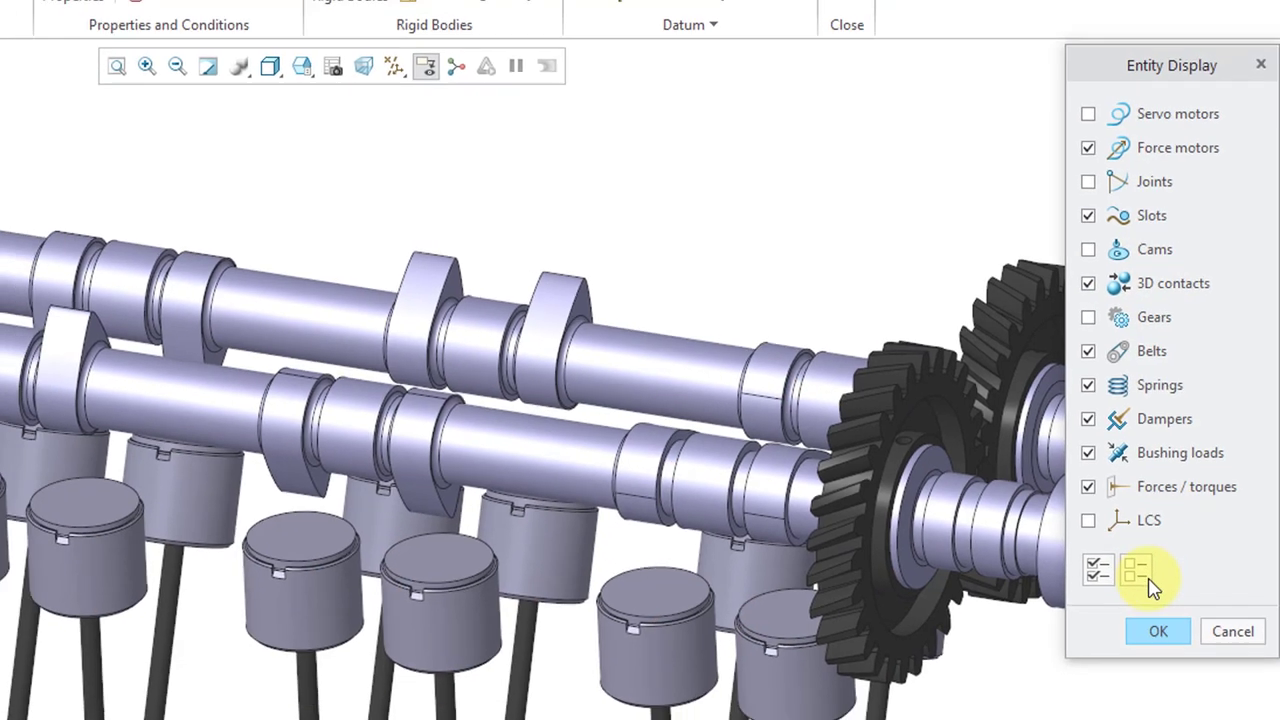
pyautogui.click(1158, 632)
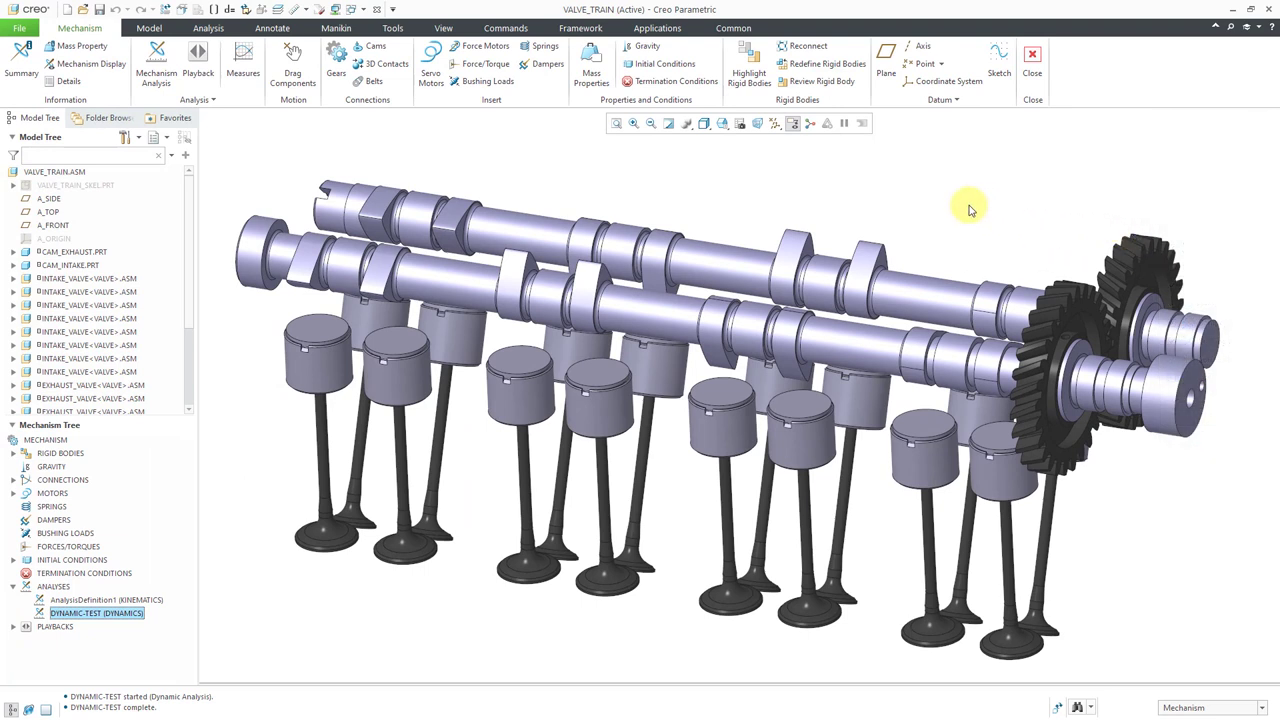
# Turn on datum point display in the datum display filter.
pyautogui.click(782, 124)
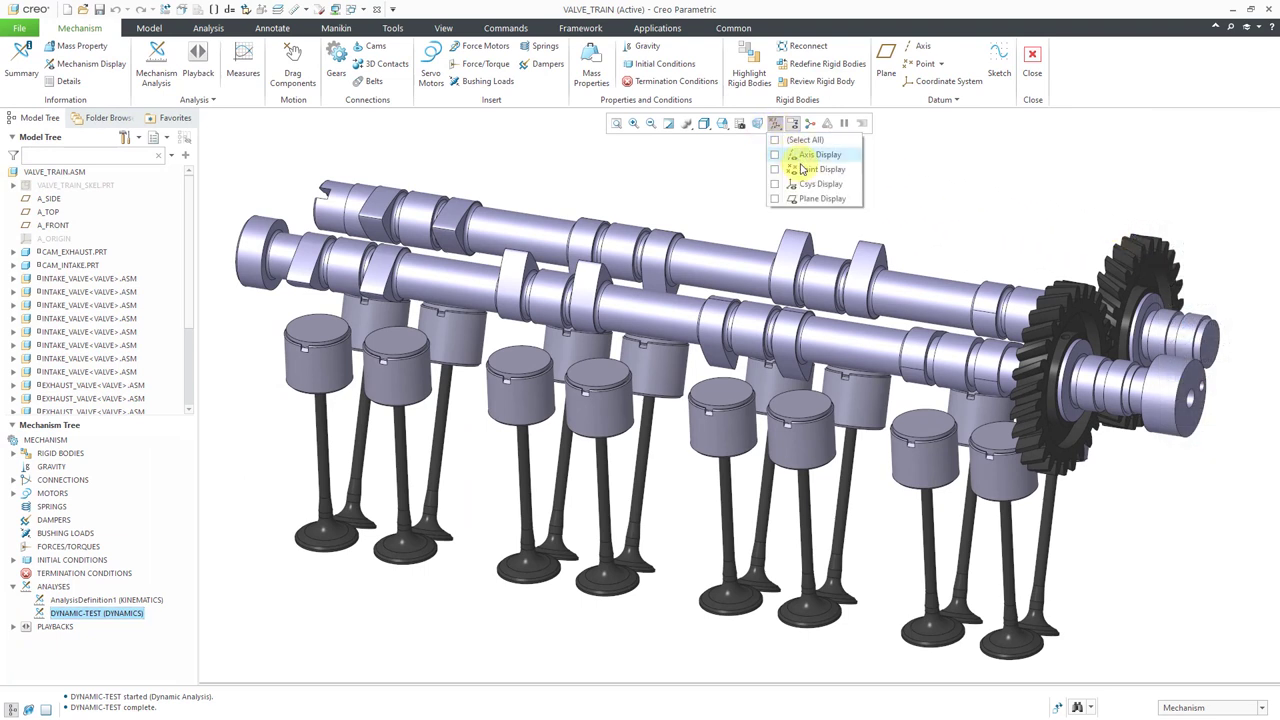
pyautogui.click(776, 168)
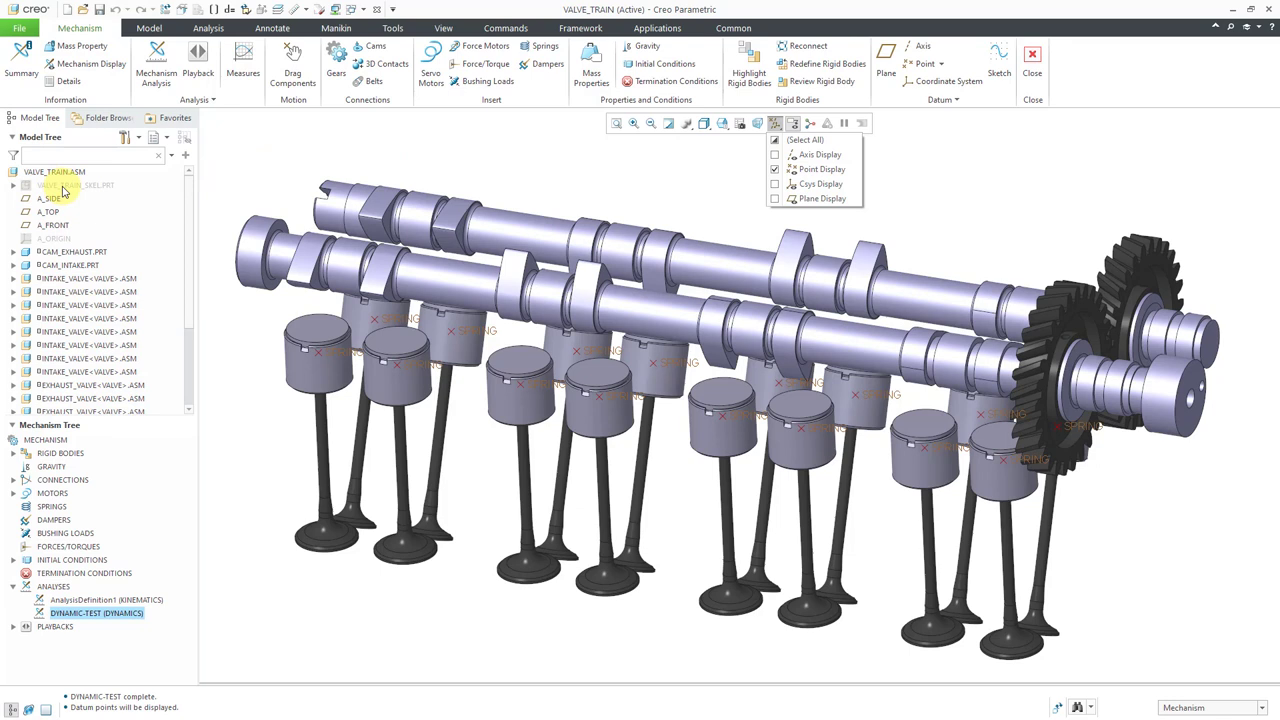
pyautogui.click(76, 184)
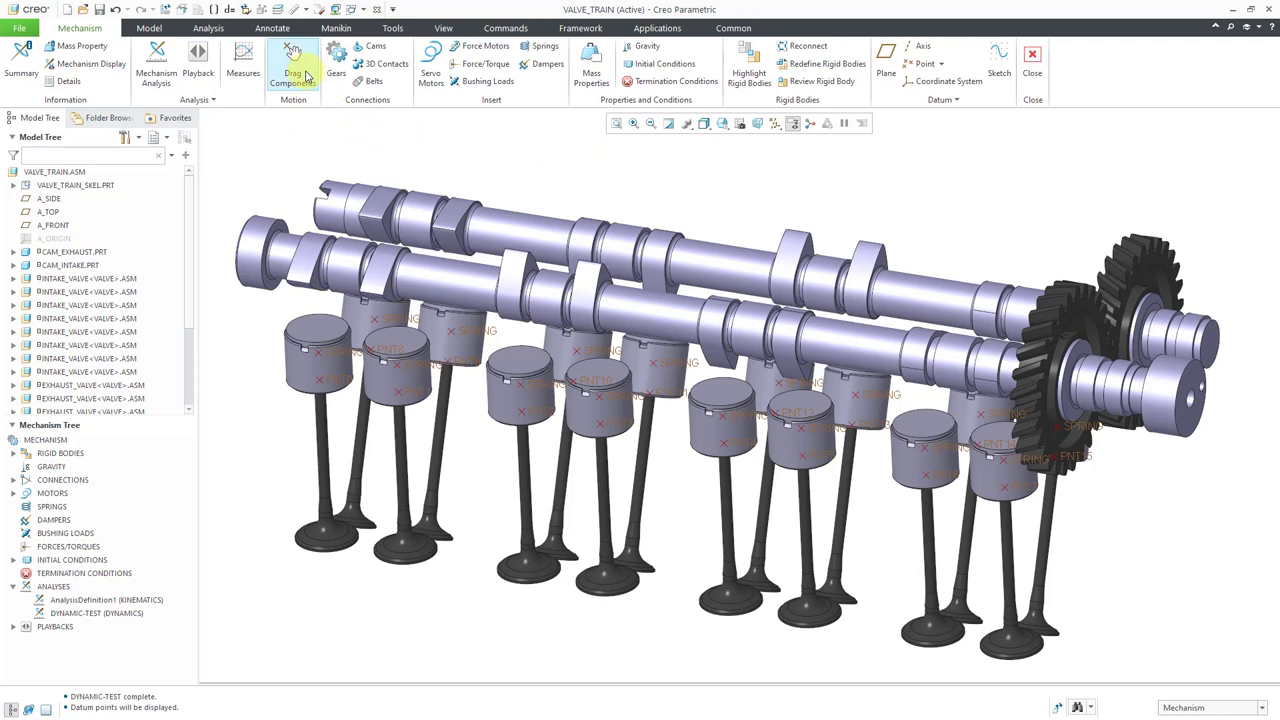
# Apply a saved snapshot from Drag Components to reposition the camshafts and valves.
pyautogui.click(292, 62)
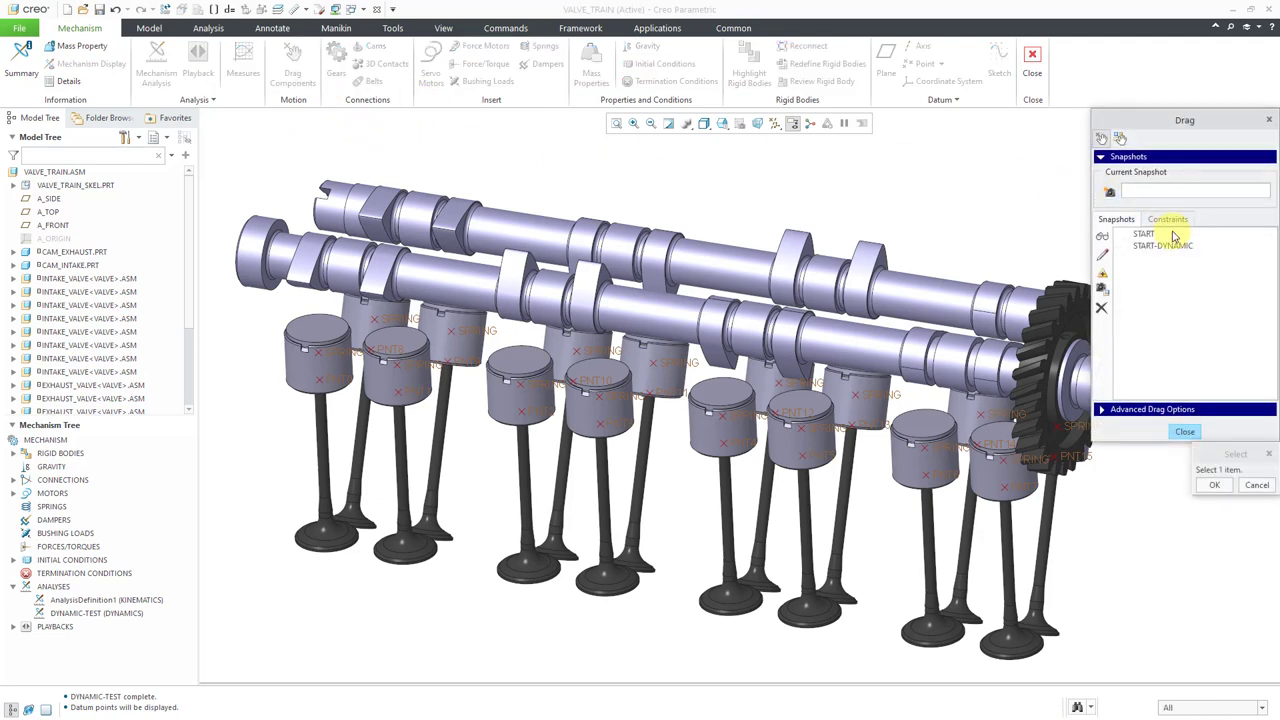
pyautogui.click(1144, 232)
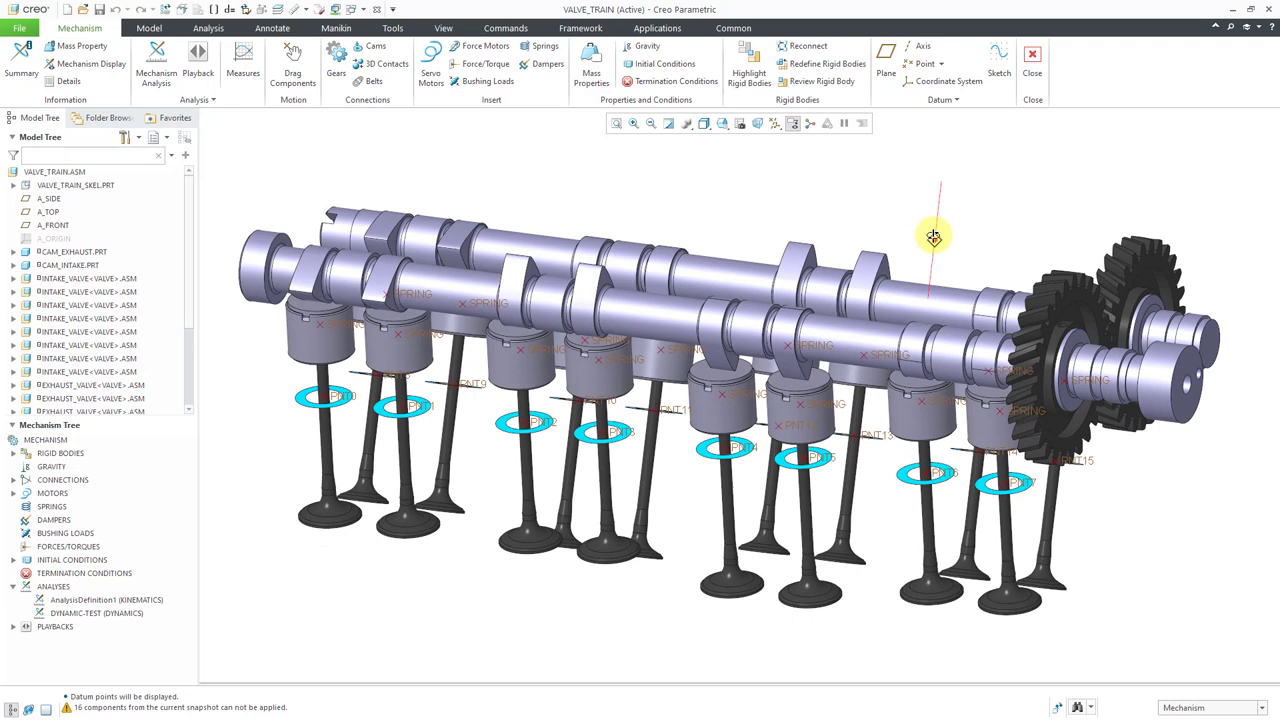
pyautogui.moveTo(736, 198)
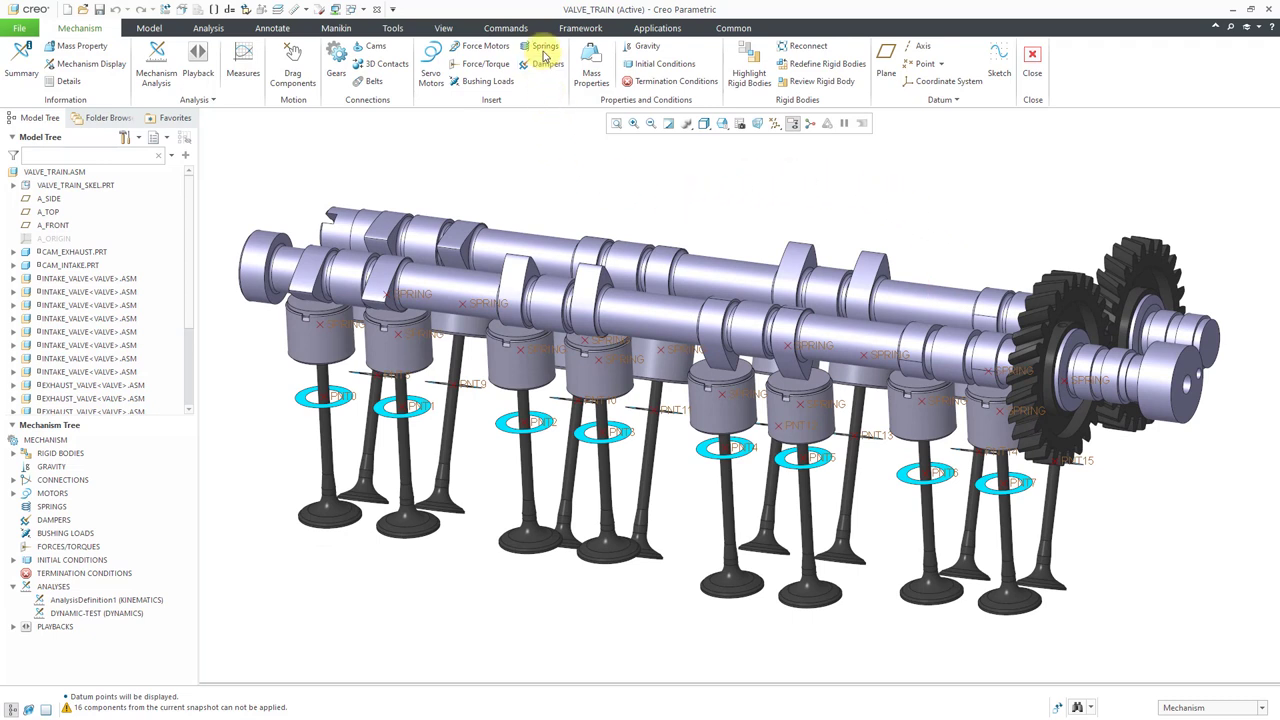
# Start a new spring connection and set its type to torsion.
pyautogui.click(544, 46)
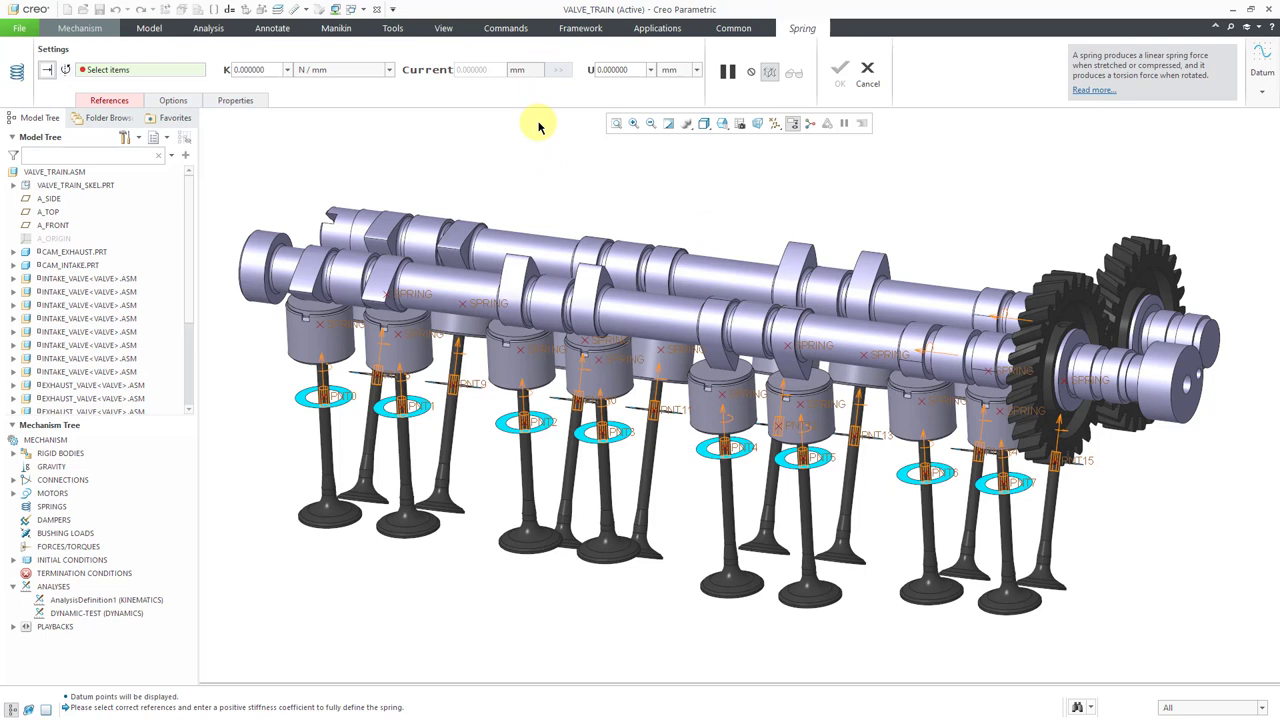
pyautogui.moveTo(538, 160)
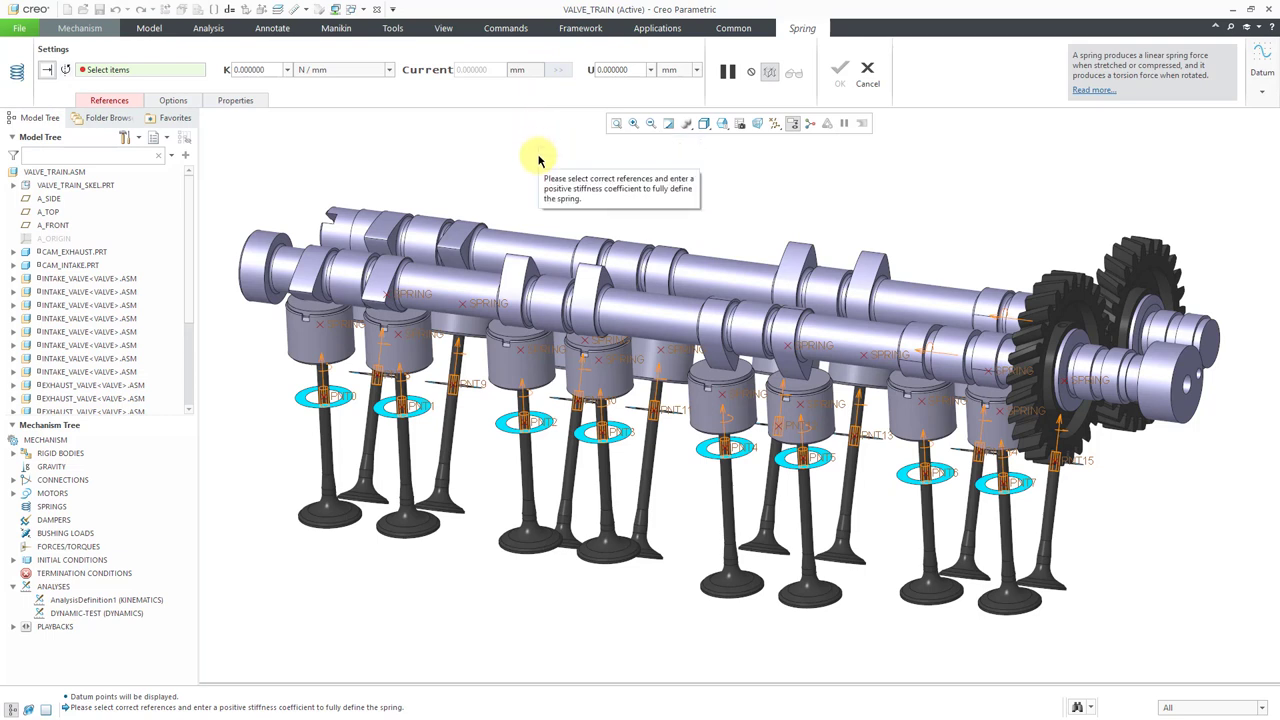
pyautogui.moveTo(16, 678)
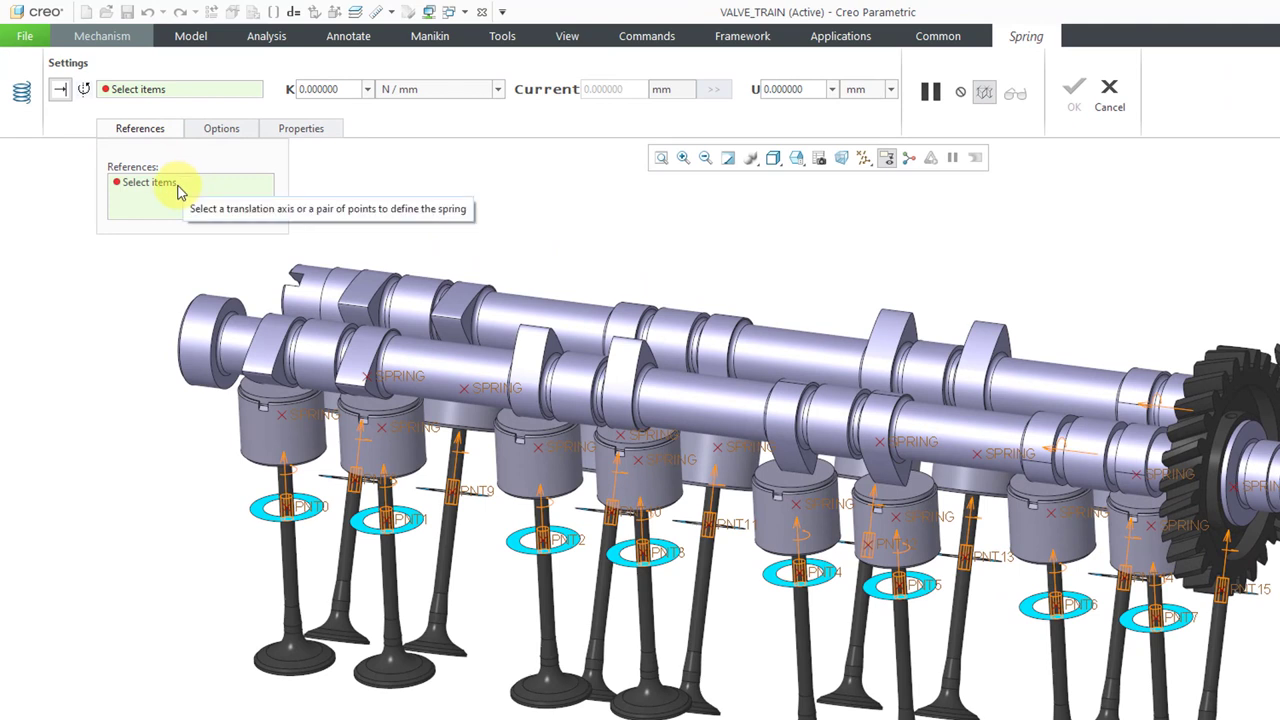
pyautogui.moveTo(276, 216)
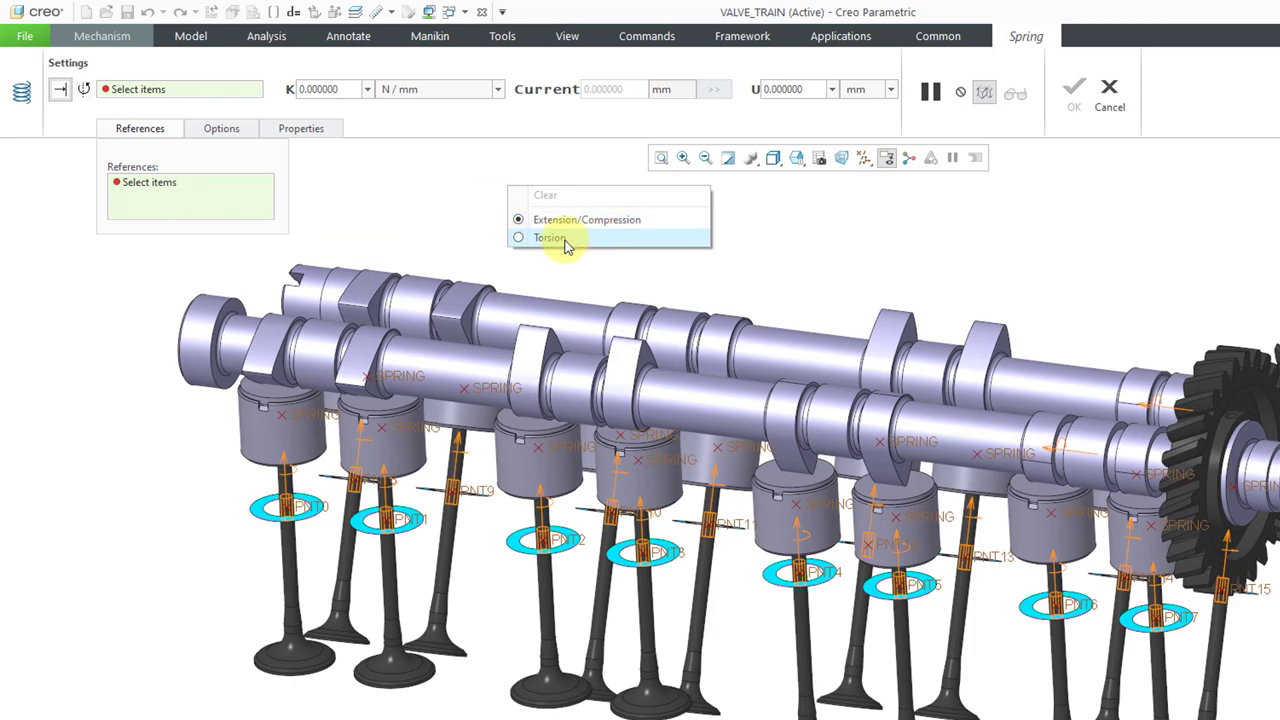
pyautogui.click(548, 236)
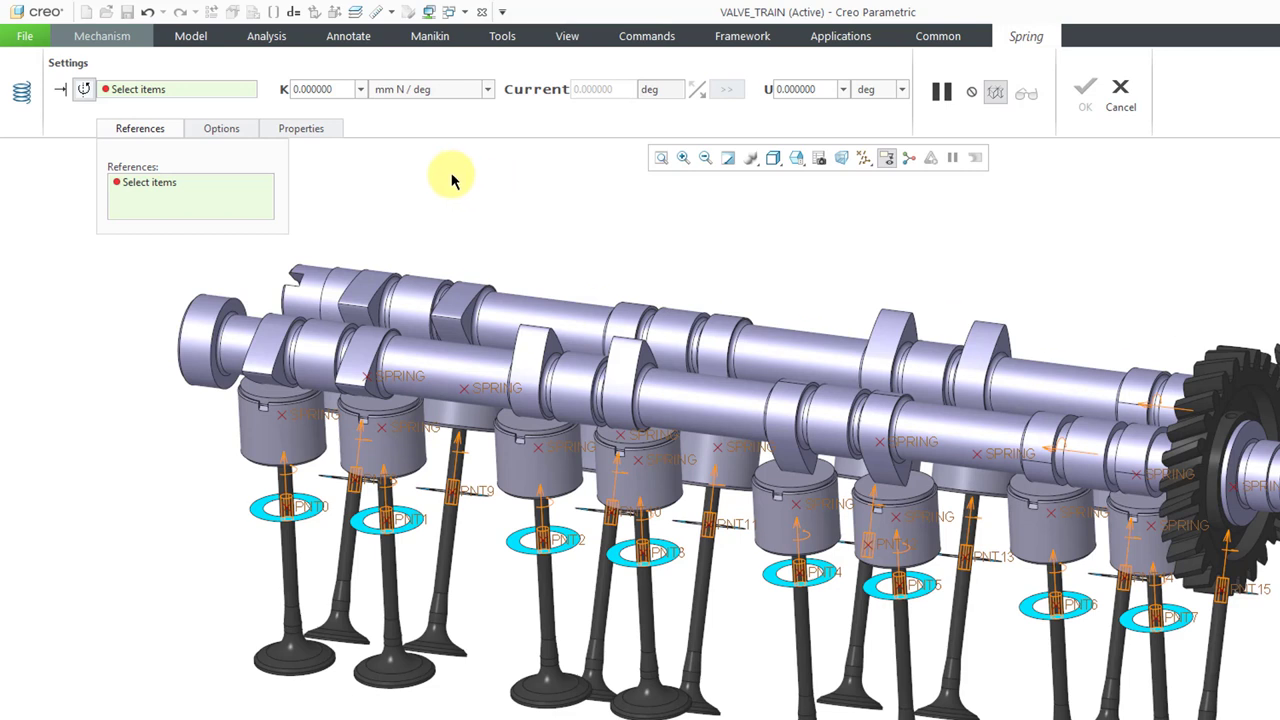
pyautogui.moveTo(448, 192)
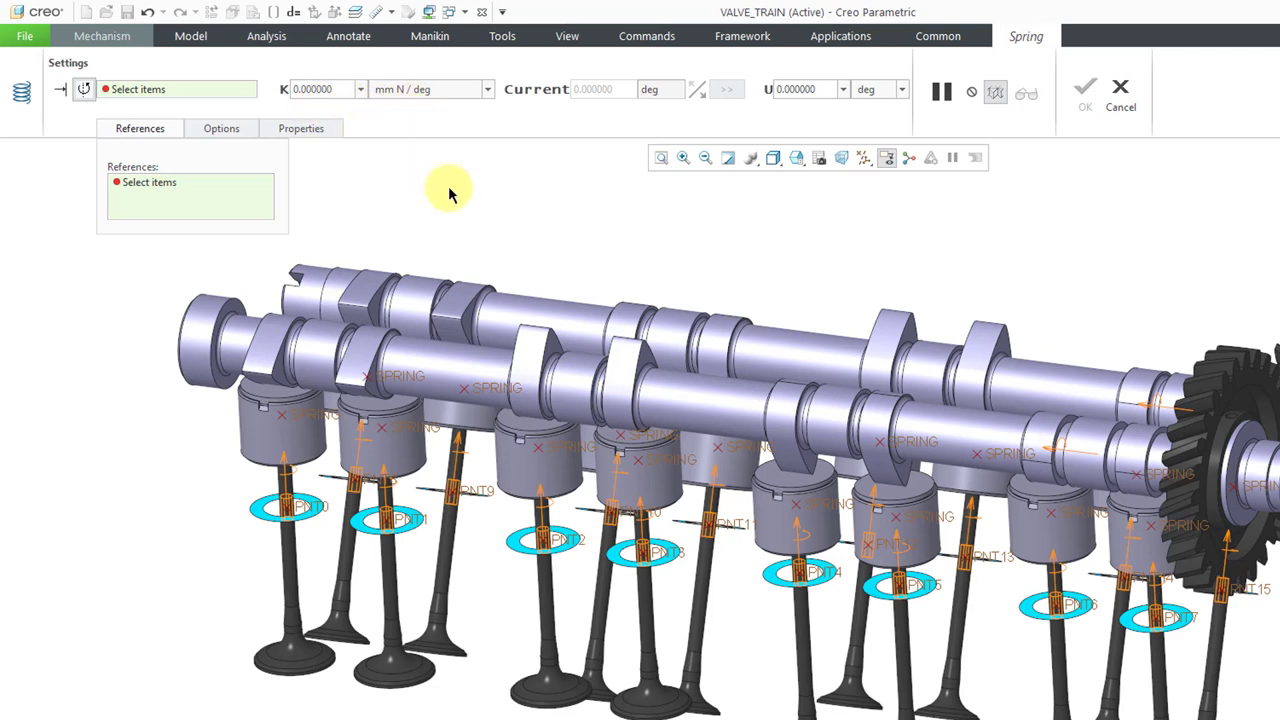
pyautogui.moveTo(252, 204)
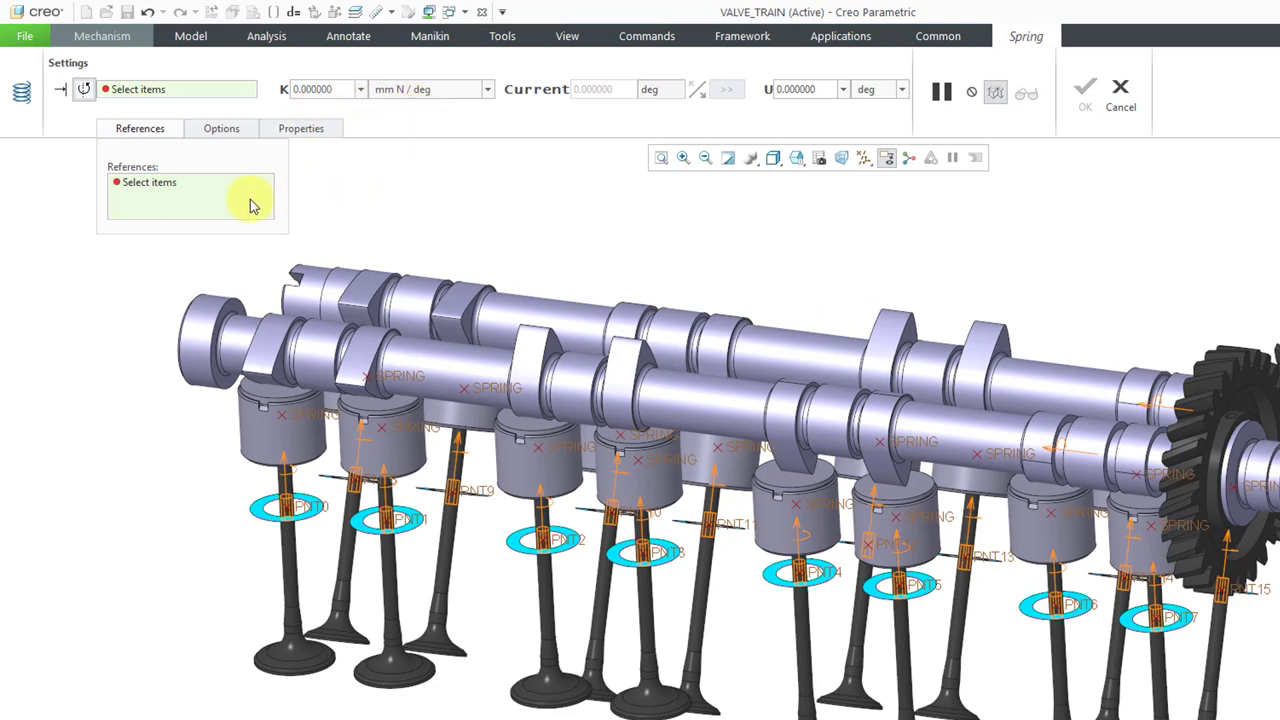
pyautogui.moveTo(250, 200)
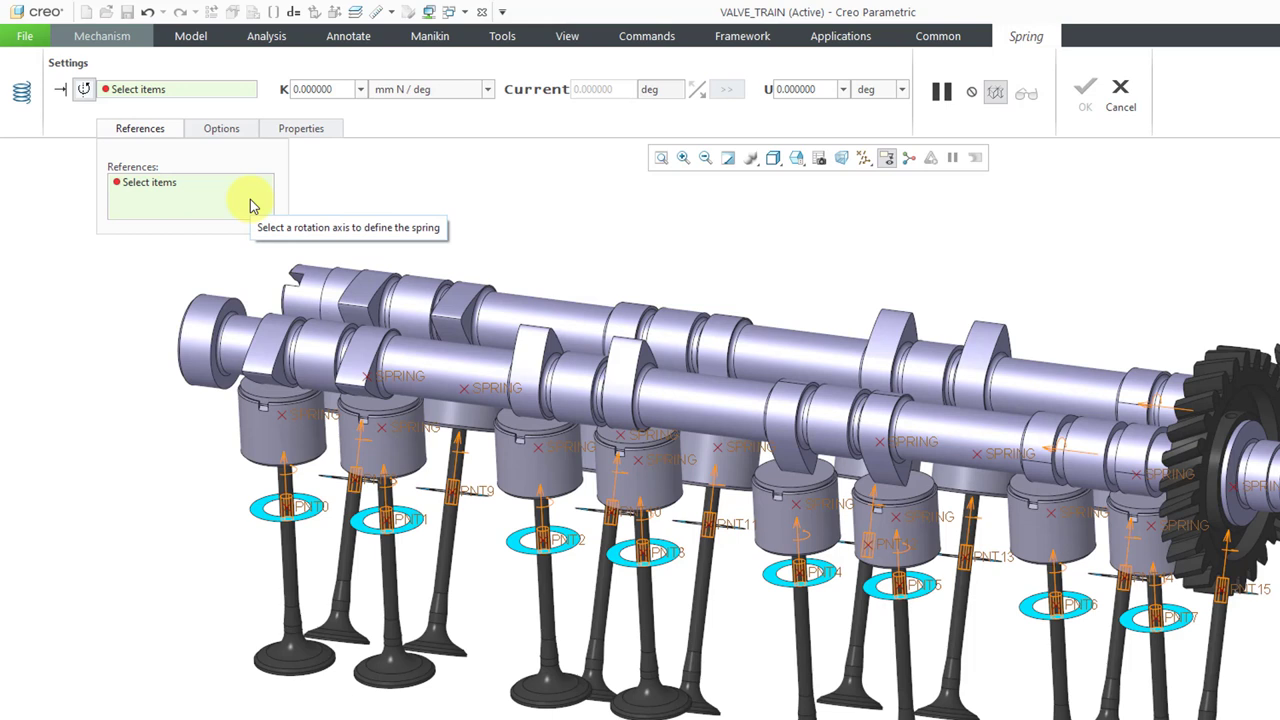
pyautogui.moveTo(500, 184)
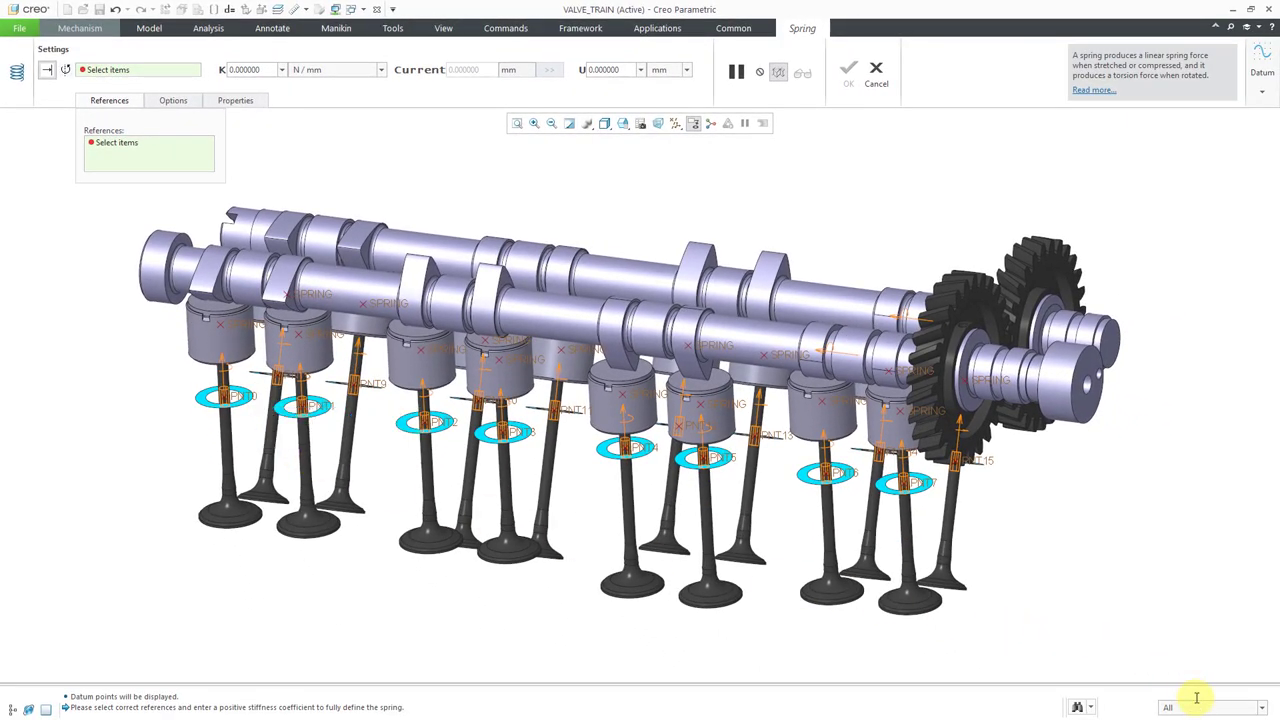
# Reference the spring between PNT0 on the first valve and the tappet's SPRING point.
pyautogui.click(1204, 708)
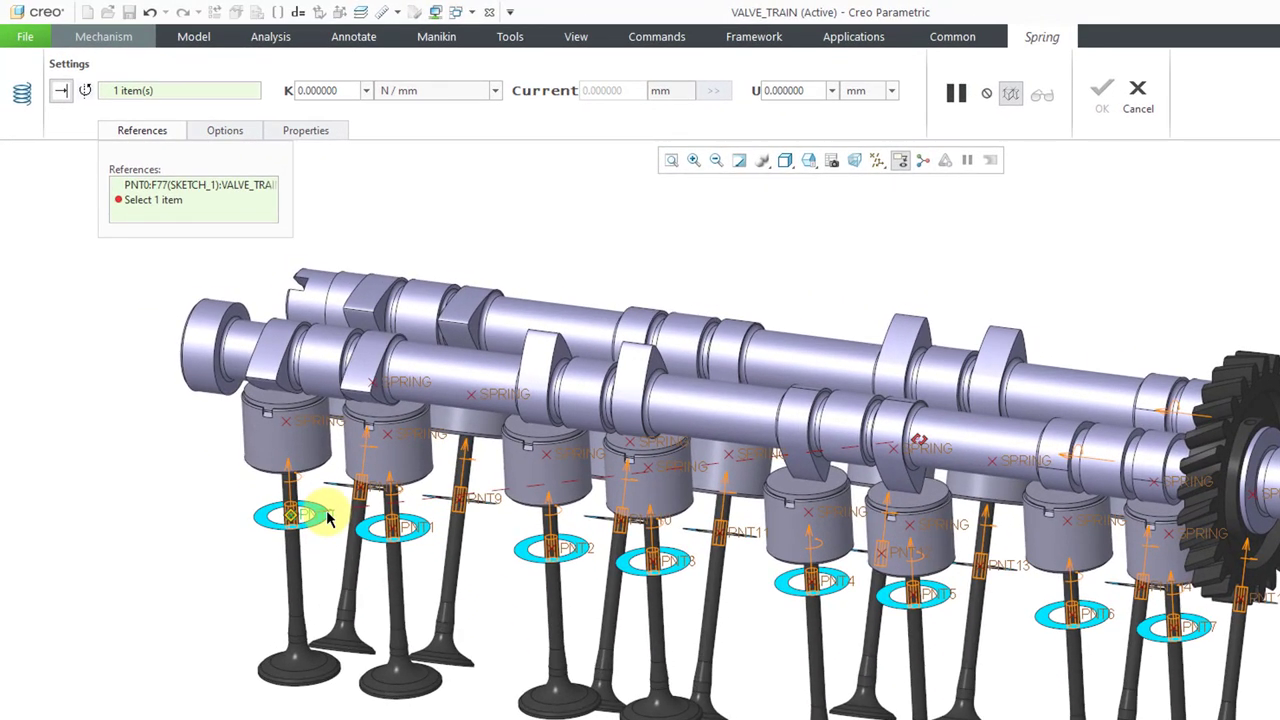
pyautogui.click(290, 420)
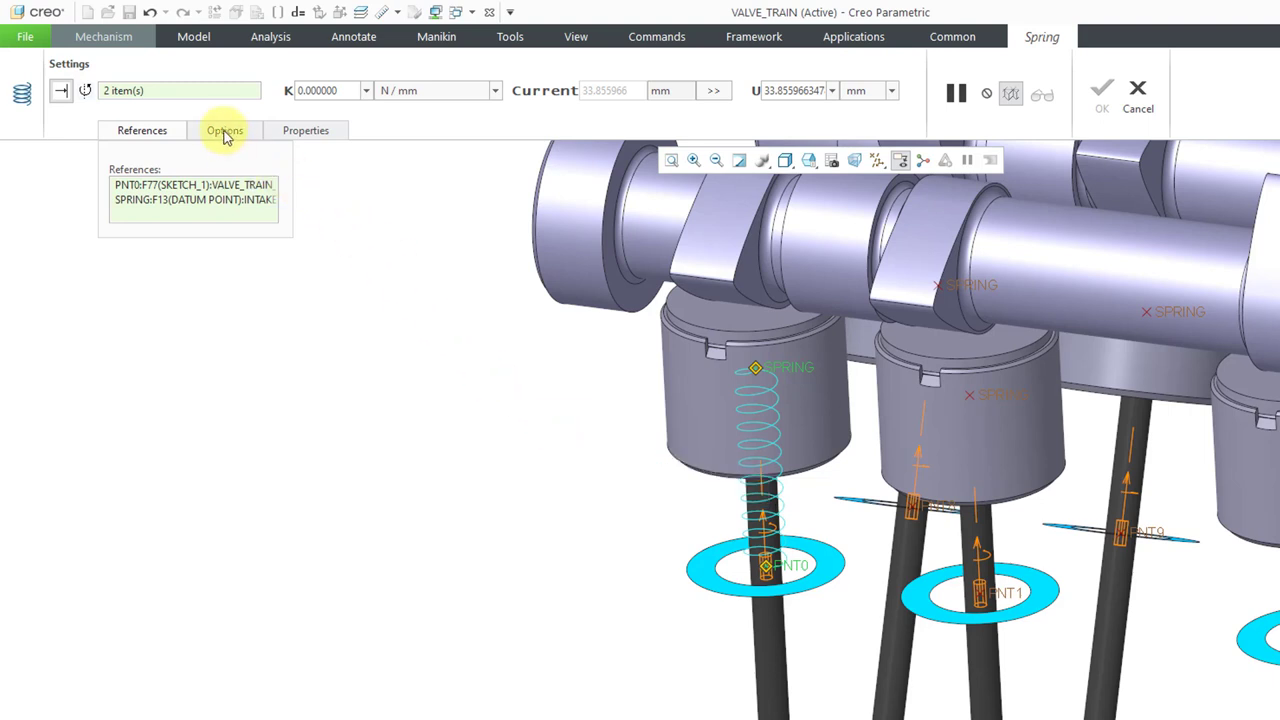
# Give the spring symbol a custom 20 mm icon diameter.
pyautogui.click(224, 130)
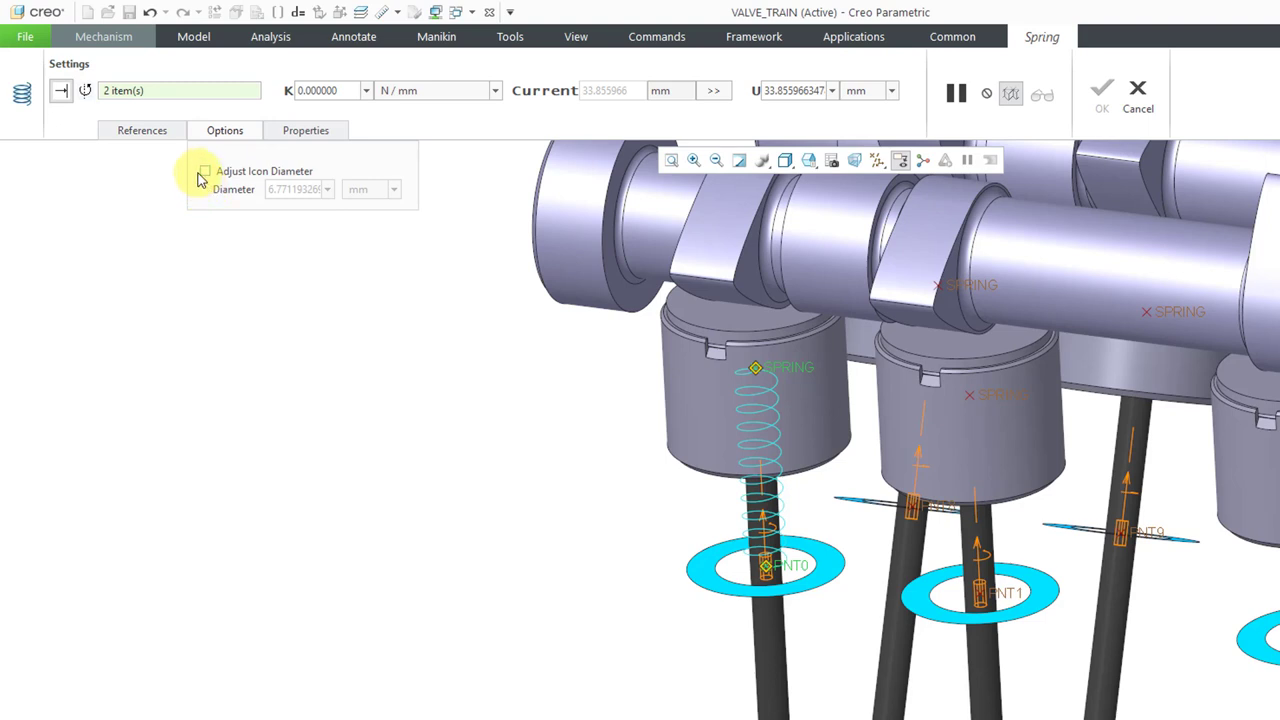
pyautogui.click(204, 172)
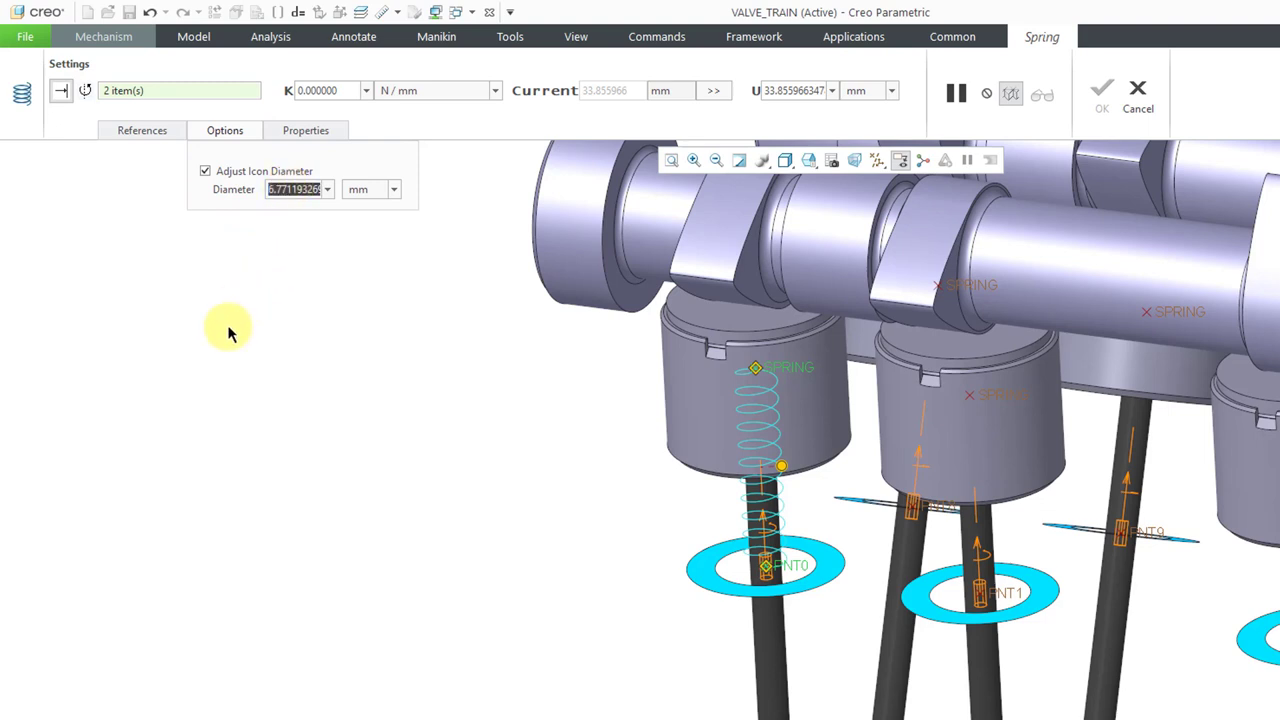
pyautogui.write('20.000000')
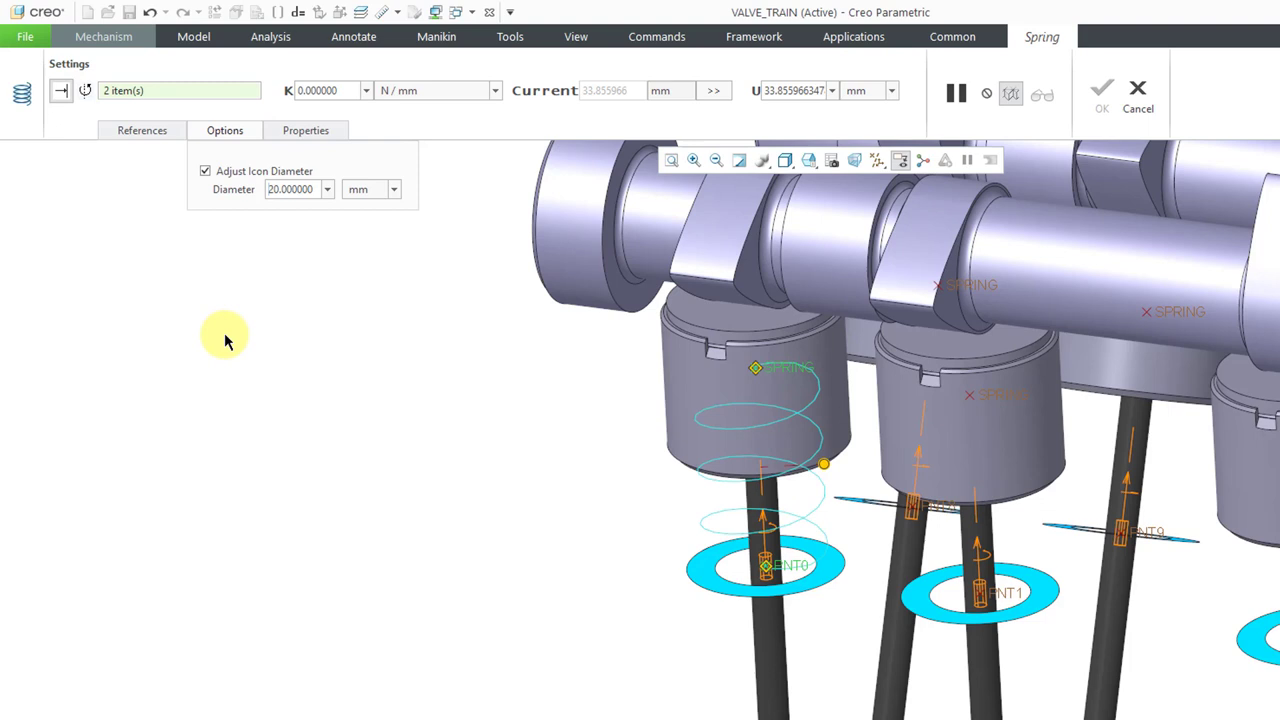
pyautogui.click(290, 188)
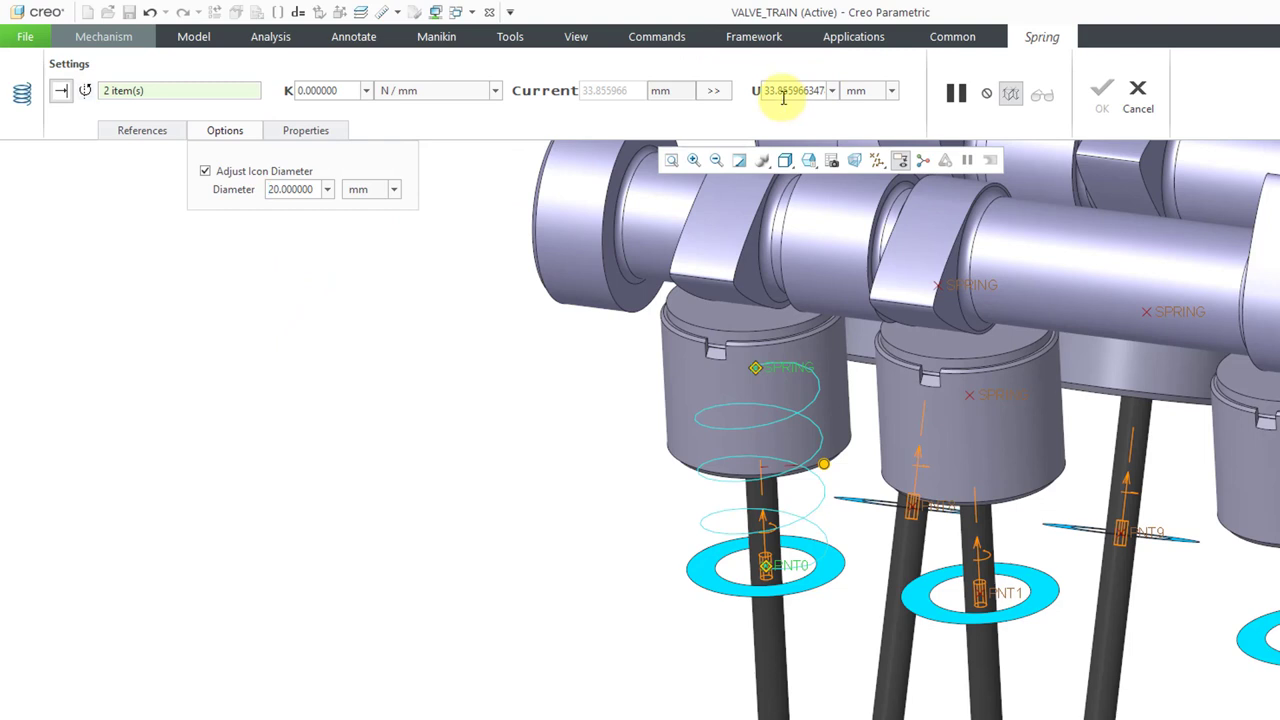
pyautogui.moveTo(790, 92)
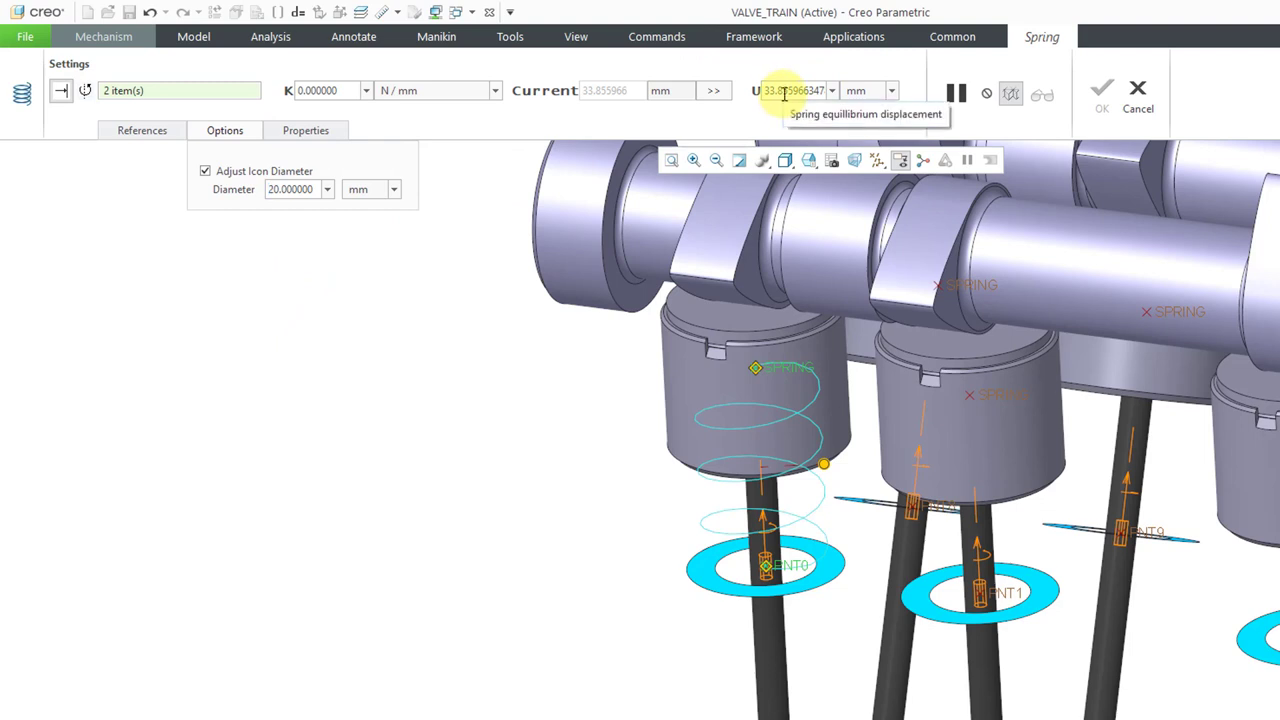
# Set the spring's equilibrium displacement to 28 mm and stiffness to 0.1 N/mm.
pyautogui.click(290, 188)
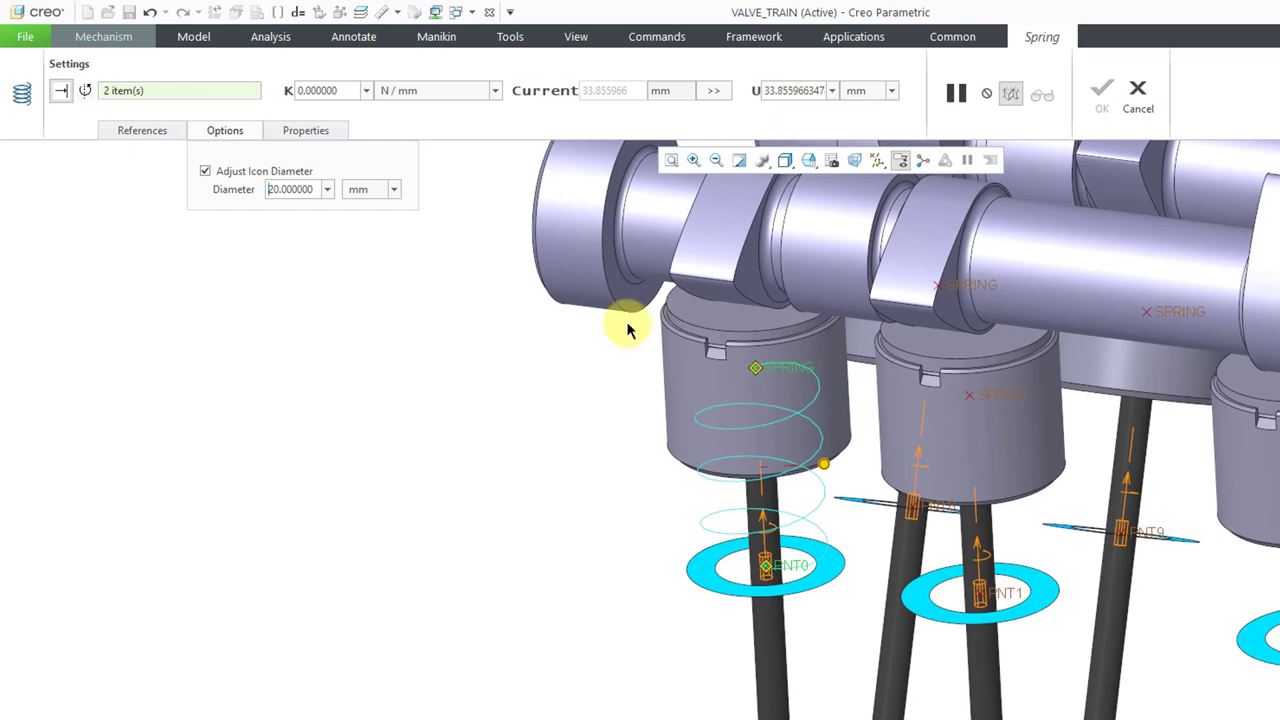
pyautogui.moveTo(808, 150)
pyautogui.write('28.000000')
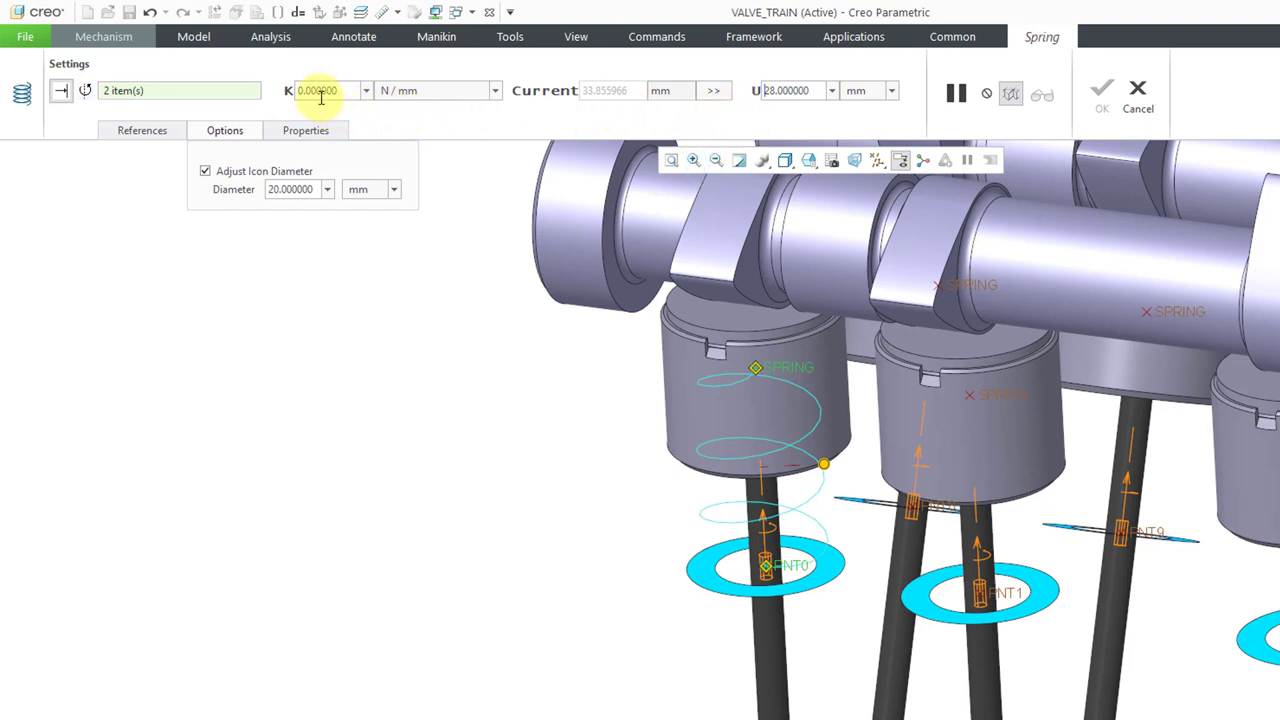
pyautogui.moveTo(320, 90)
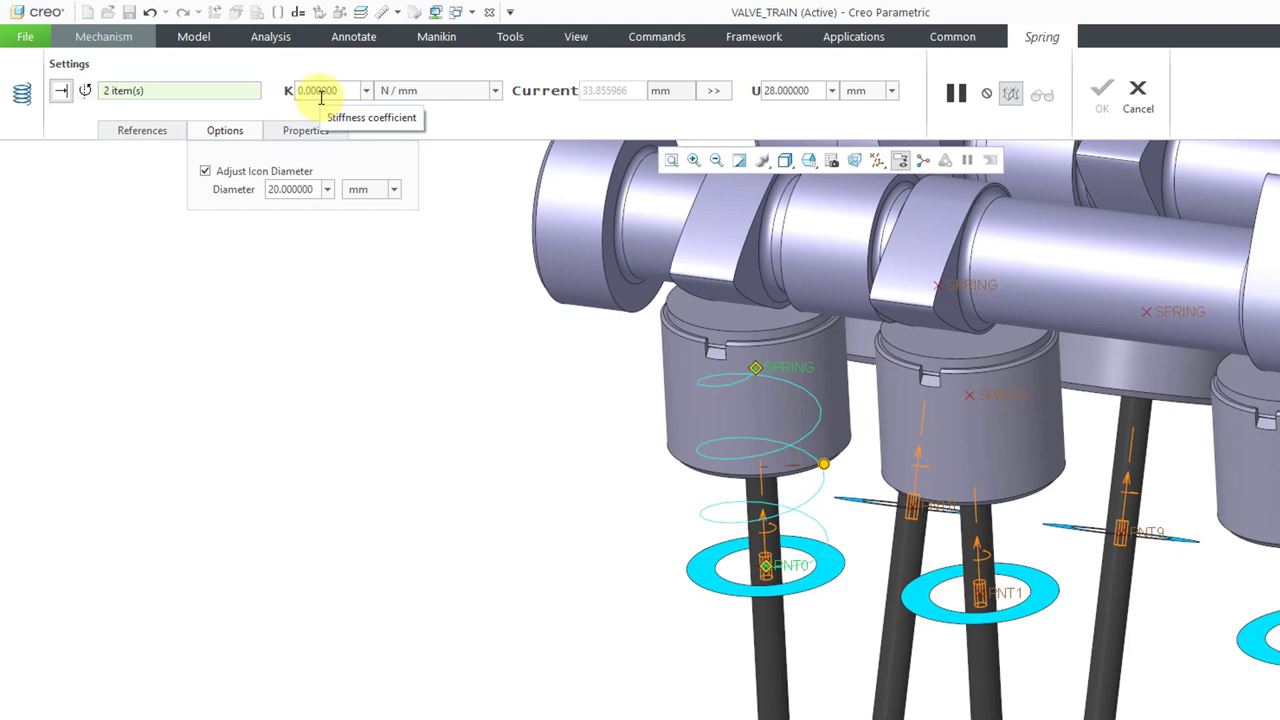
pyautogui.moveTo(518, 100)
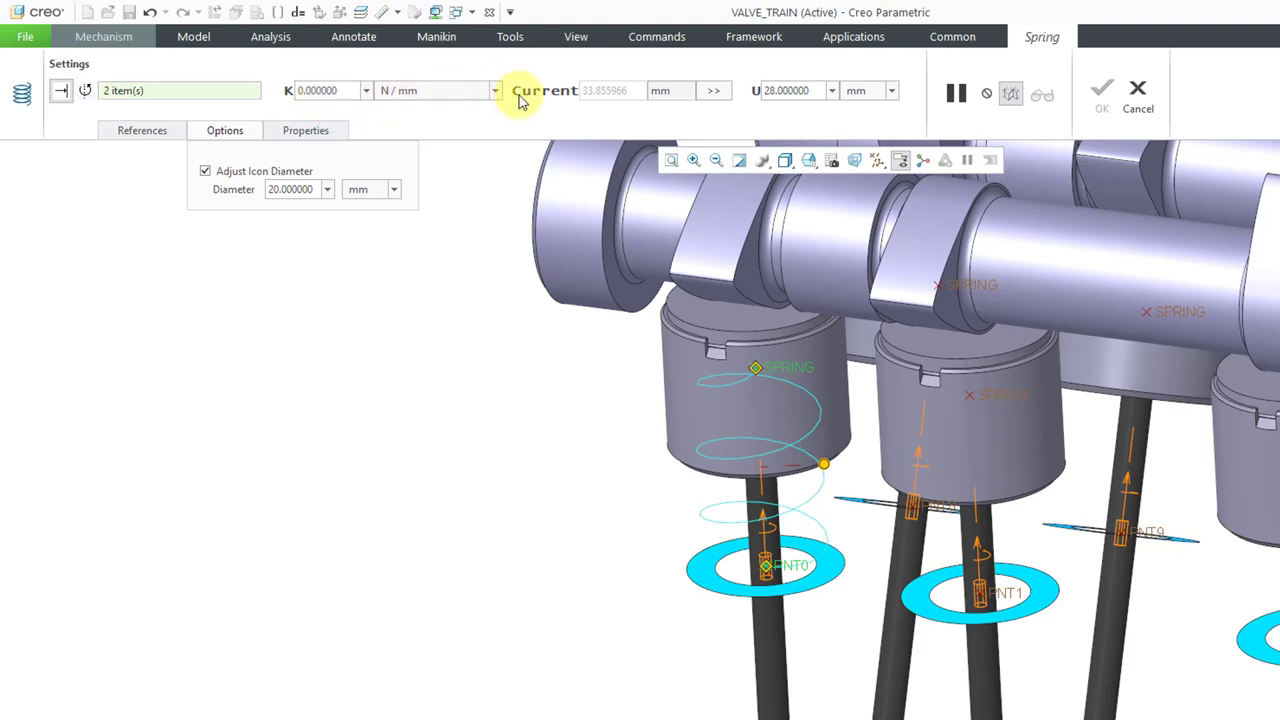
pyautogui.click(496, 90)
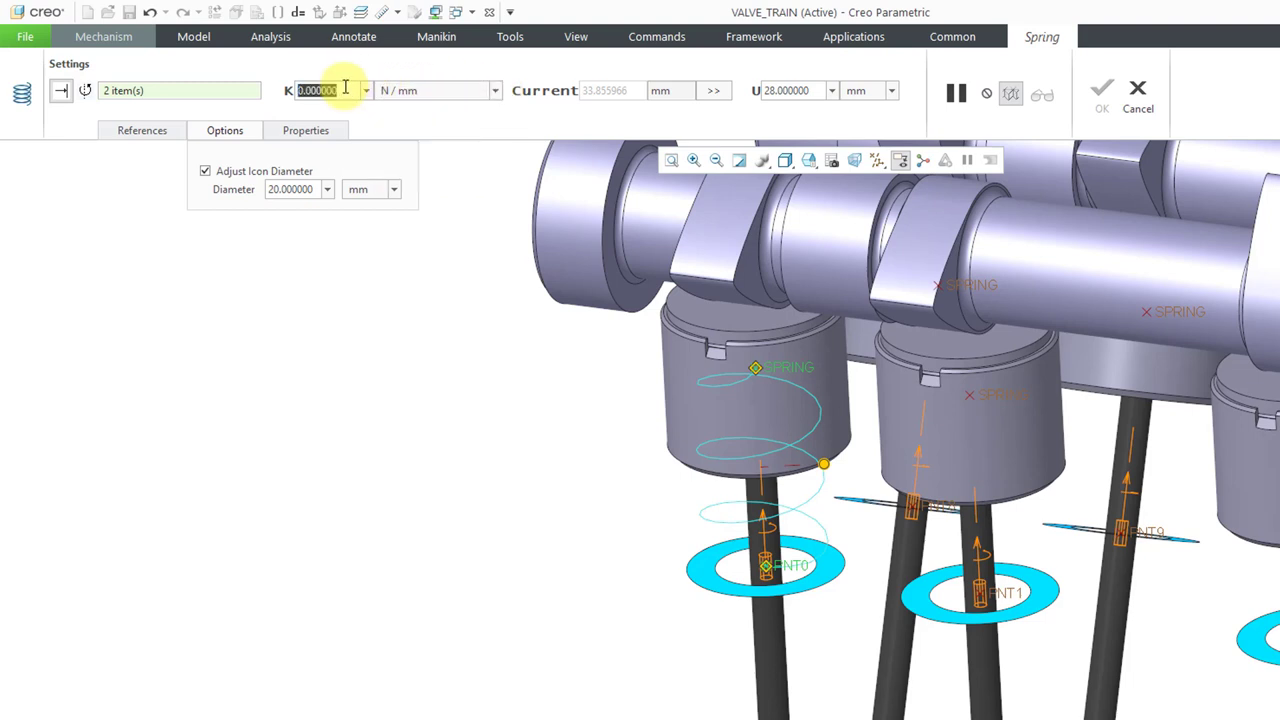
pyautogui.write('.1')
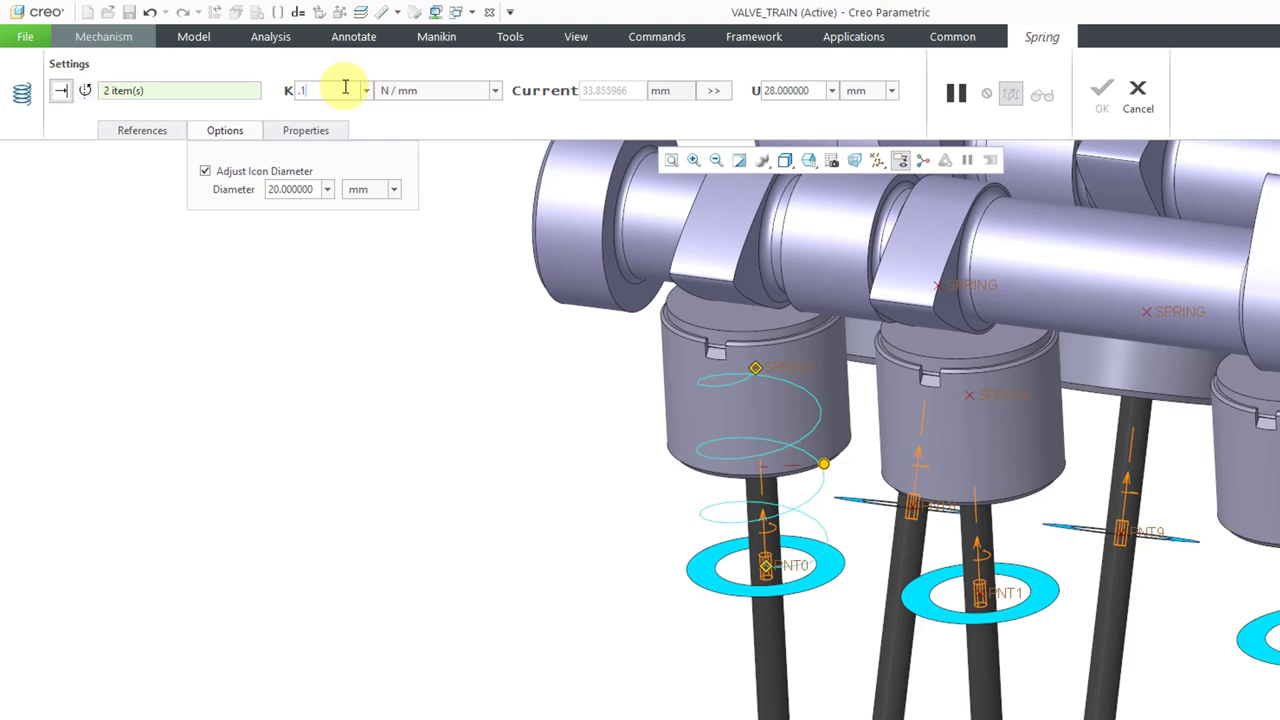
pyautogui.write('0.100000')
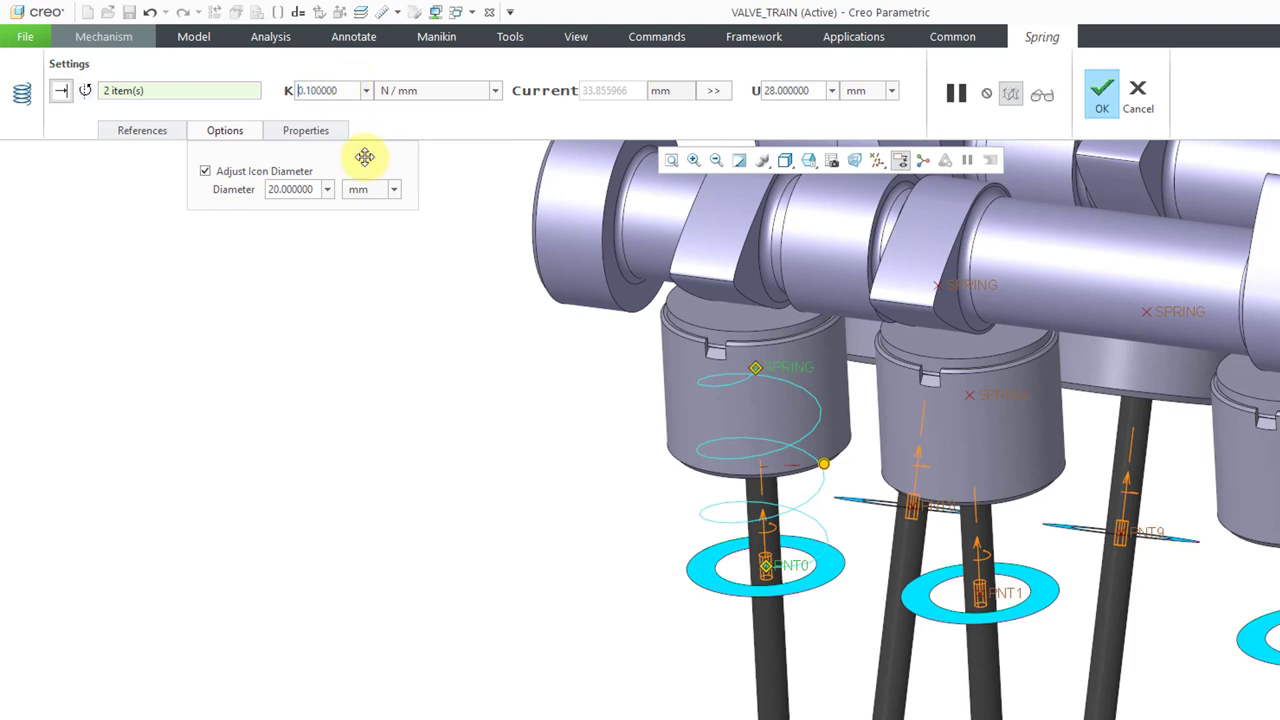
pyautogui.moveTo(400, 148)
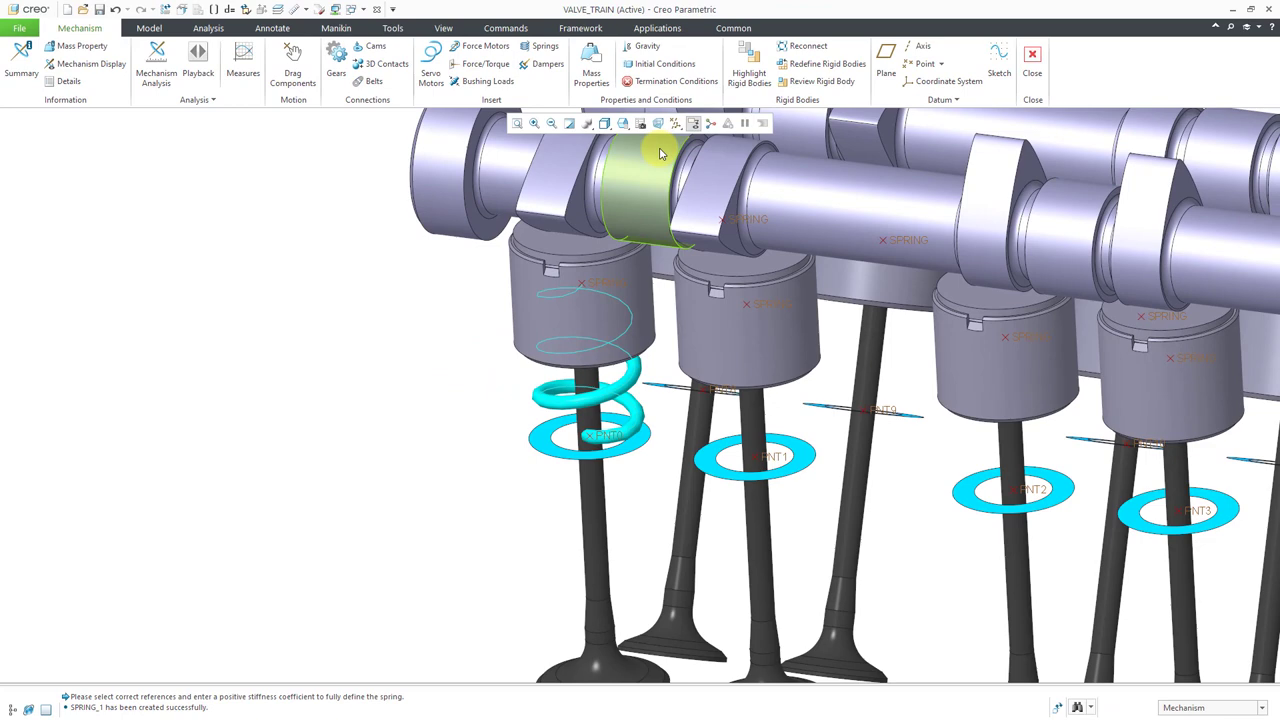
# Copy Spring 1 onto the other valves so each carries an extension spring.
pyautogui.click(694, 124)
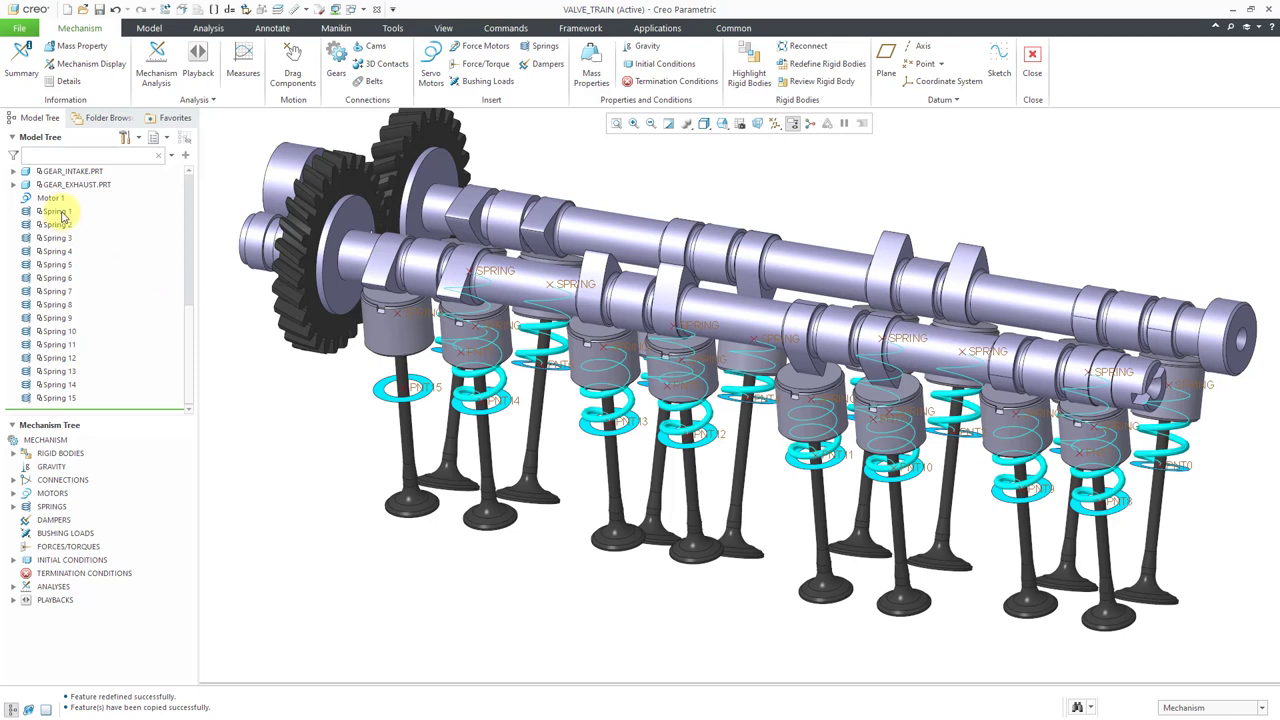
# Redefine a pasted spring with a new end point and a 20 mm icon diameter.
pyautogui.rightClick(56, 212)
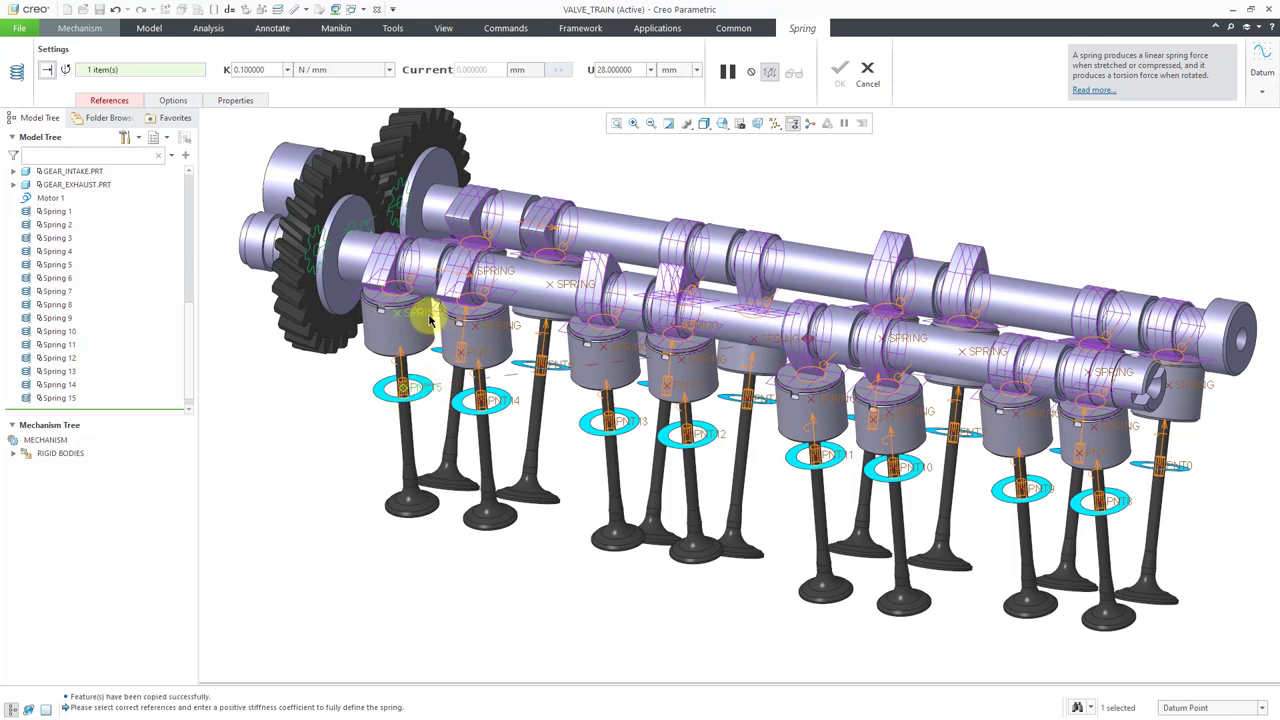
pyautogui.click(410, 350)
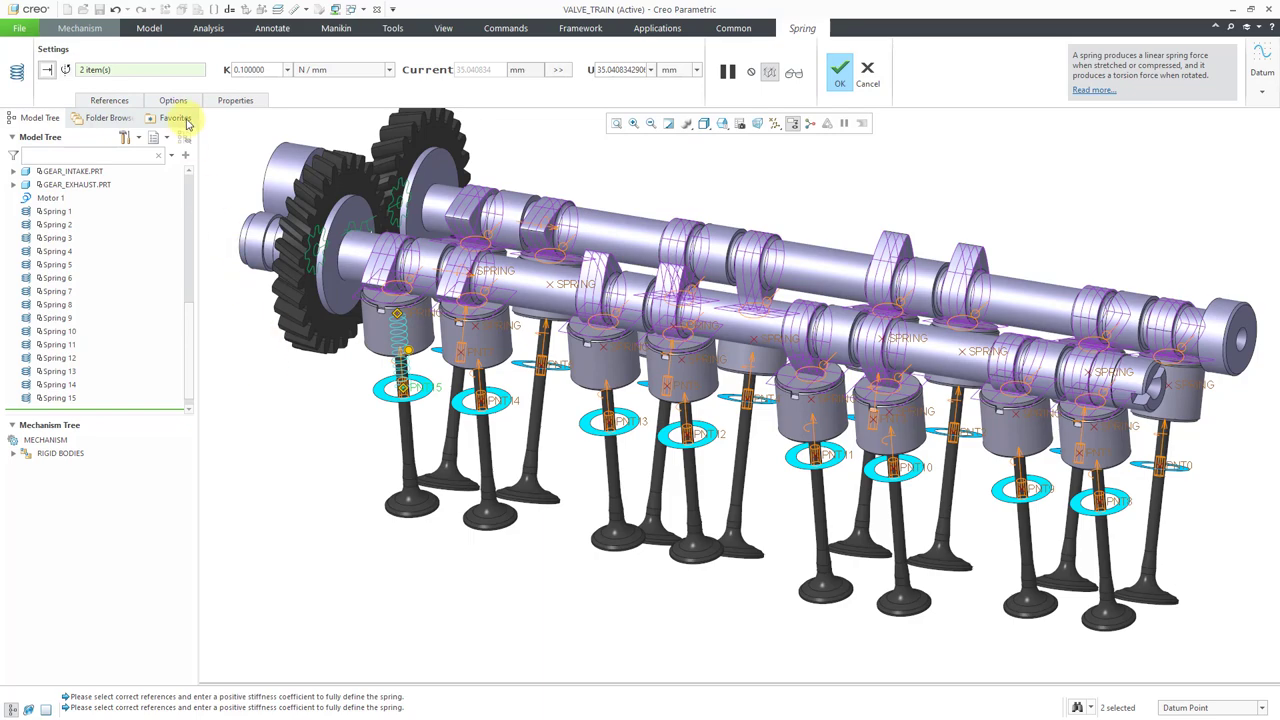
pyautogui.click(172, 118)
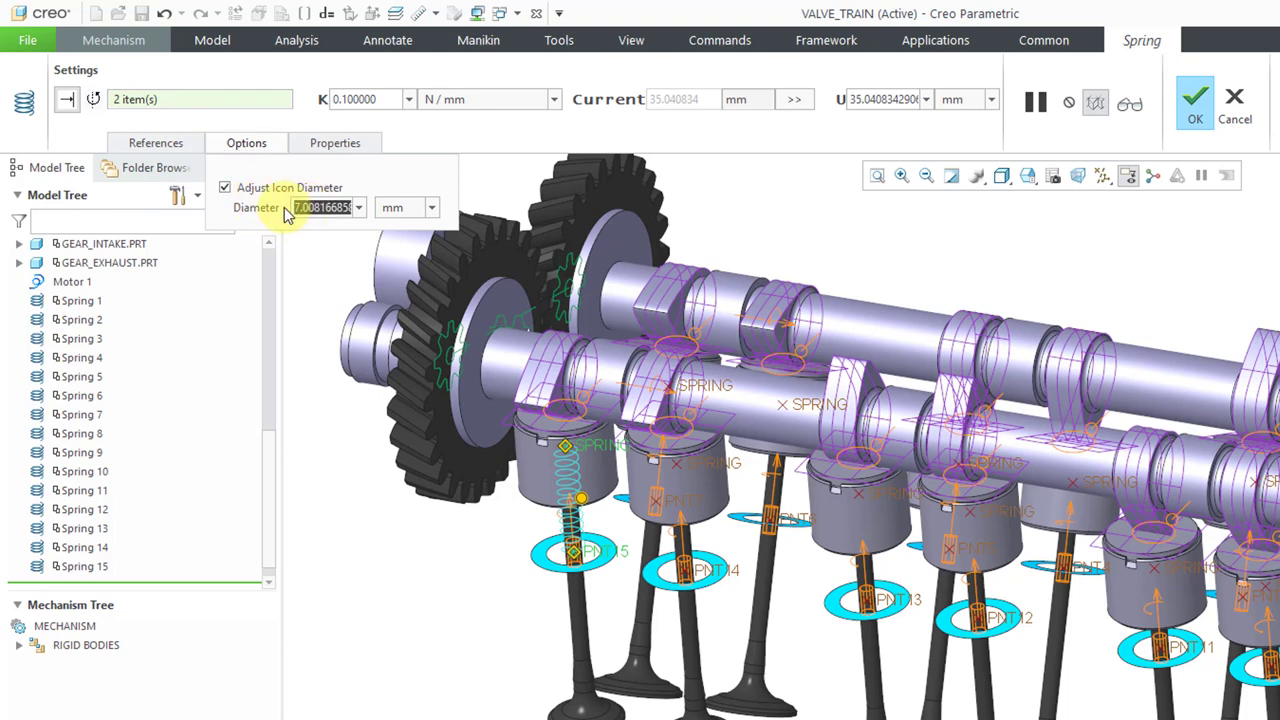
pyautogui.write('20.000000')
pyautogui.click(884, 98)
pyautogui.write('28.000000')
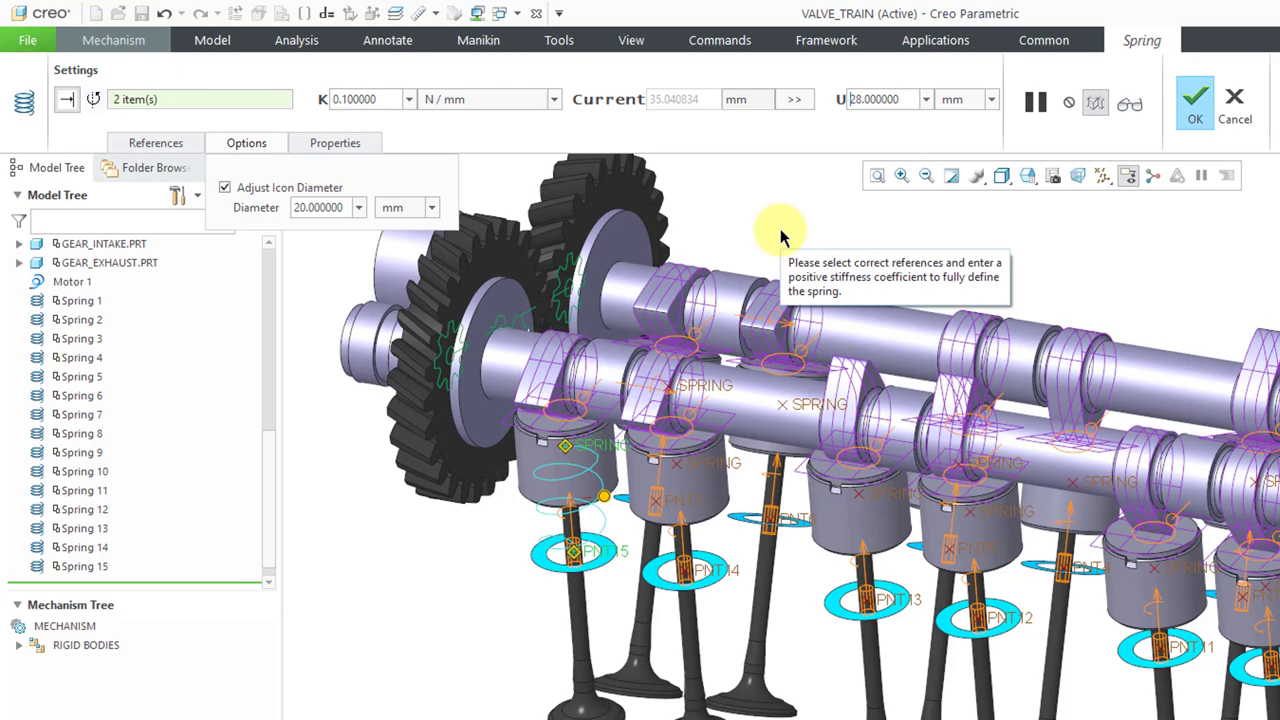
pyautogui.click(1194, 100)
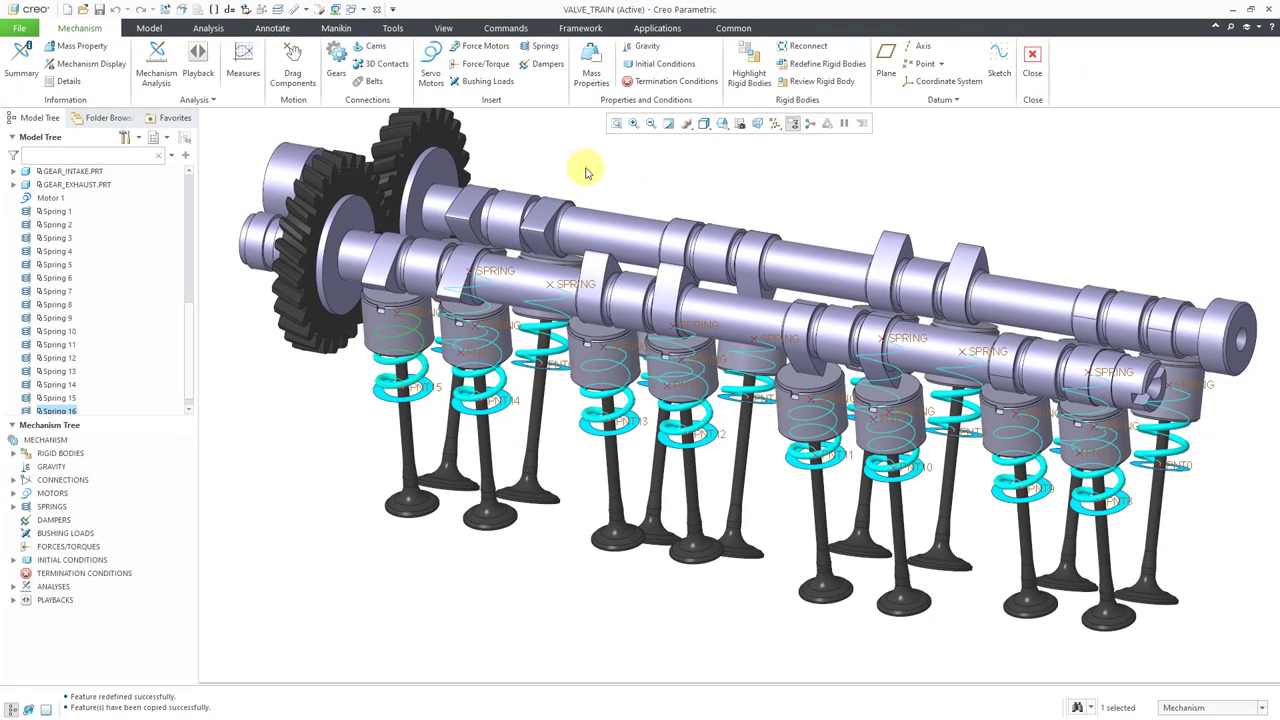
# Run DYNAMIC-TEST again with the sixteen springs, overwriting the existing result set.
pyautogui.click(776, 124)
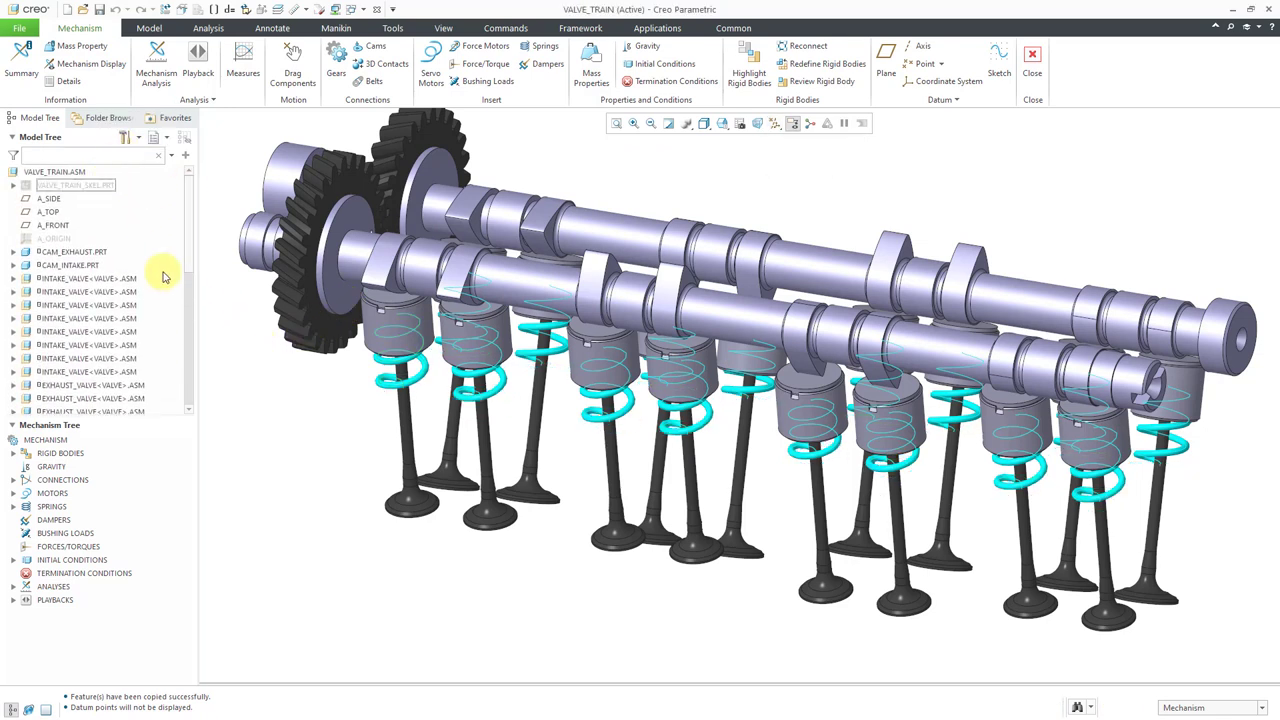
pyautogui.click(14, 586)
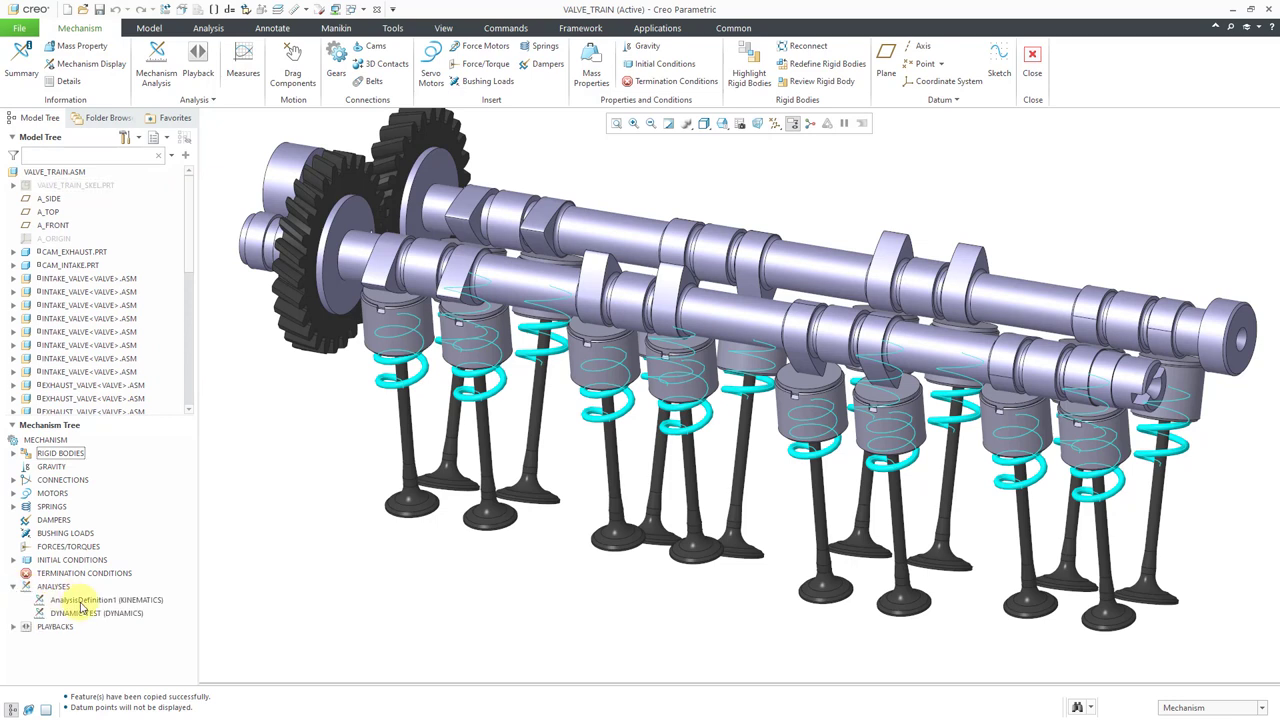
pyautogui.click(90, 612)
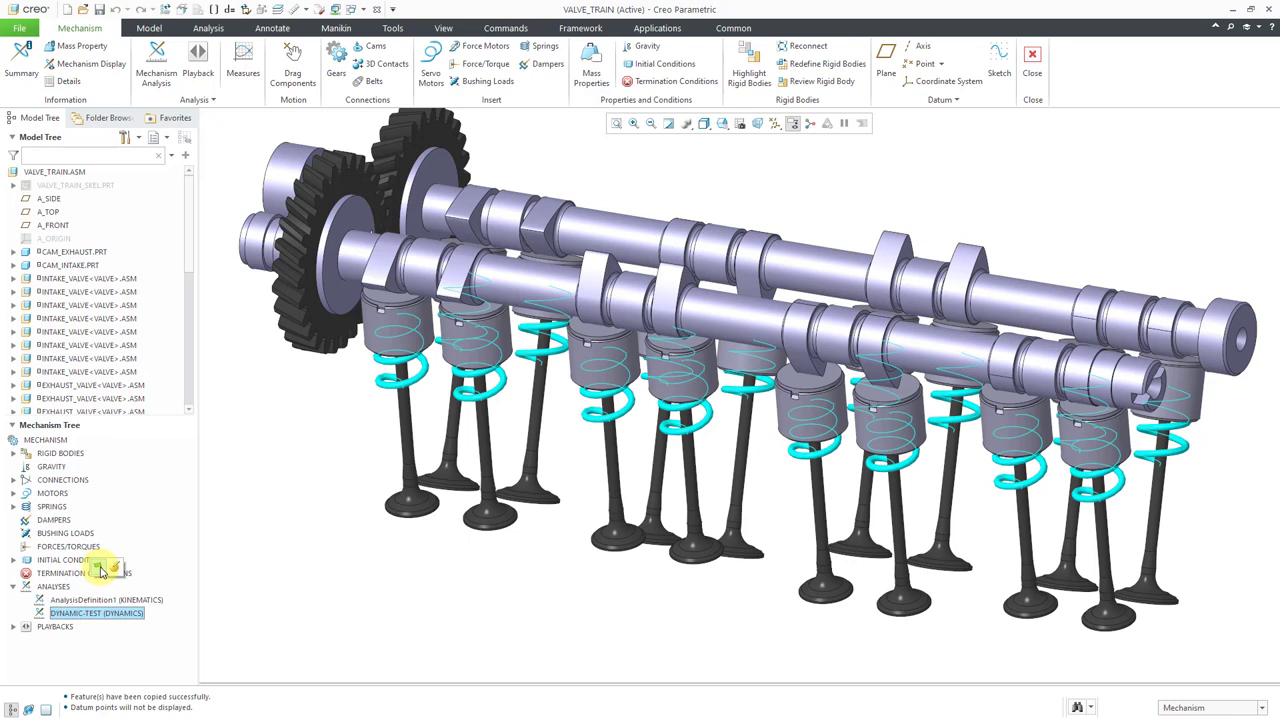
pyautogui.rightClick(96, 612)
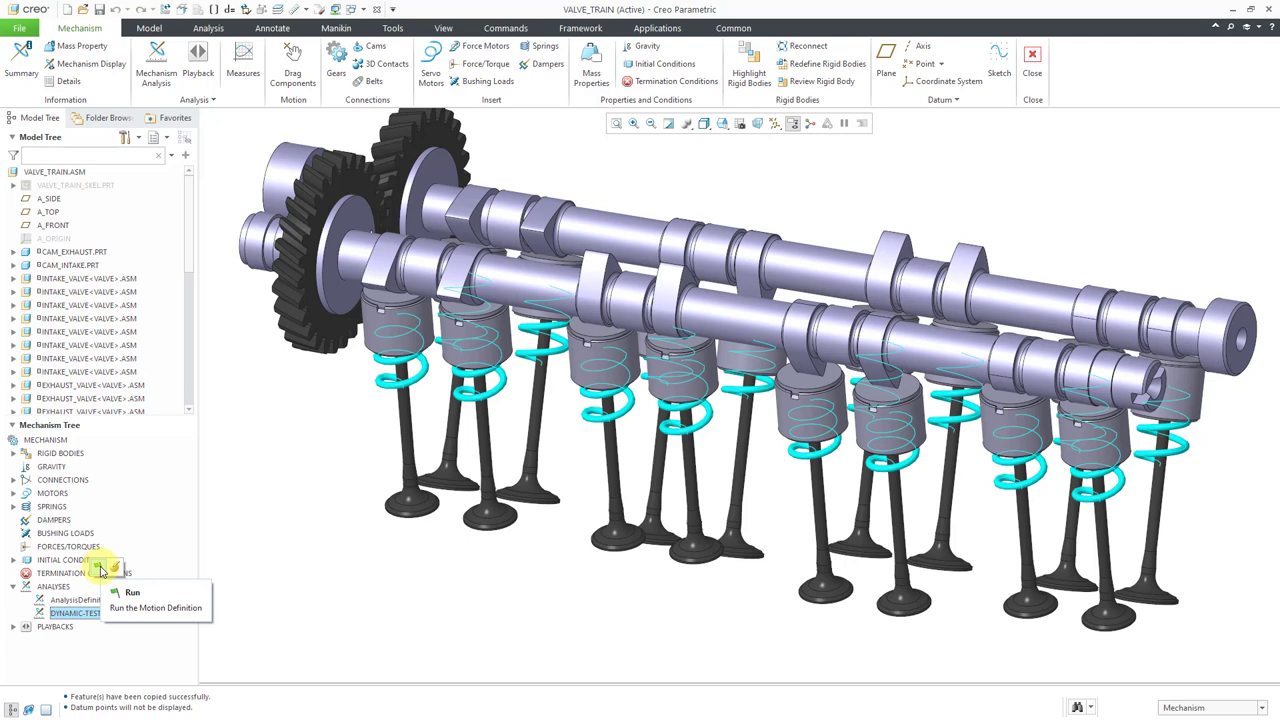
pyautogui.click(132, 592)
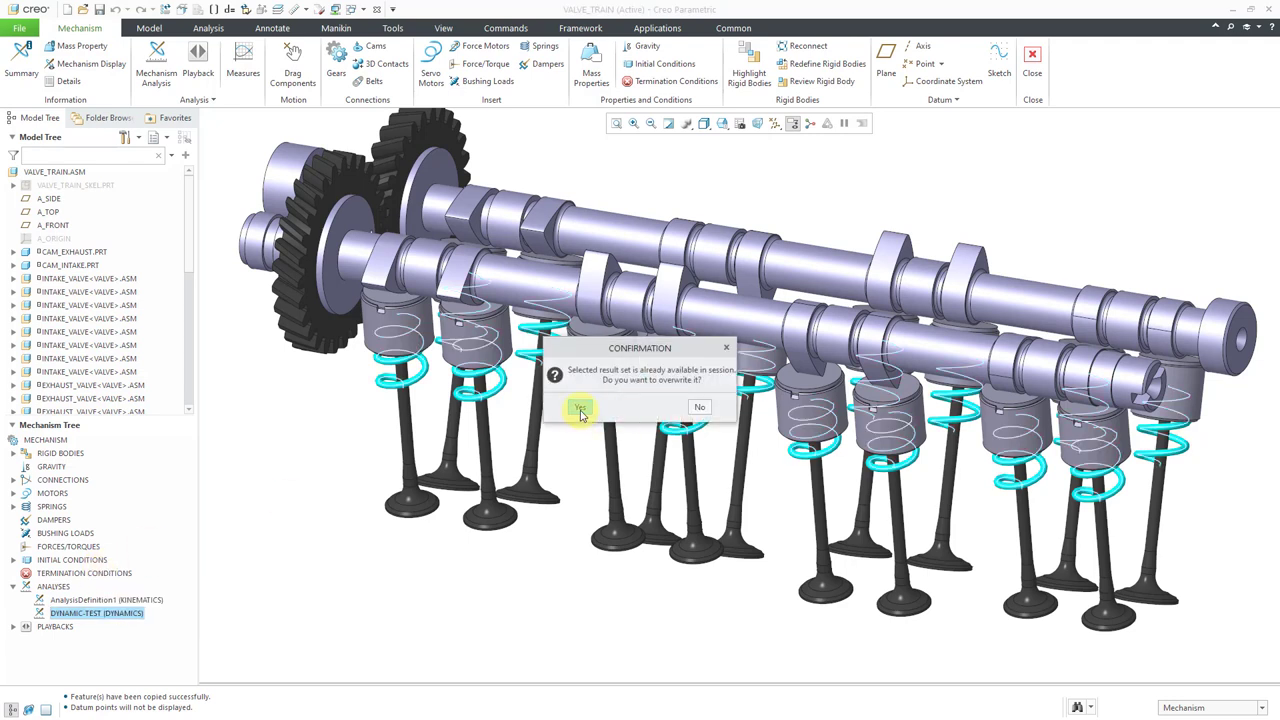
pyautogui.click(580, 408)
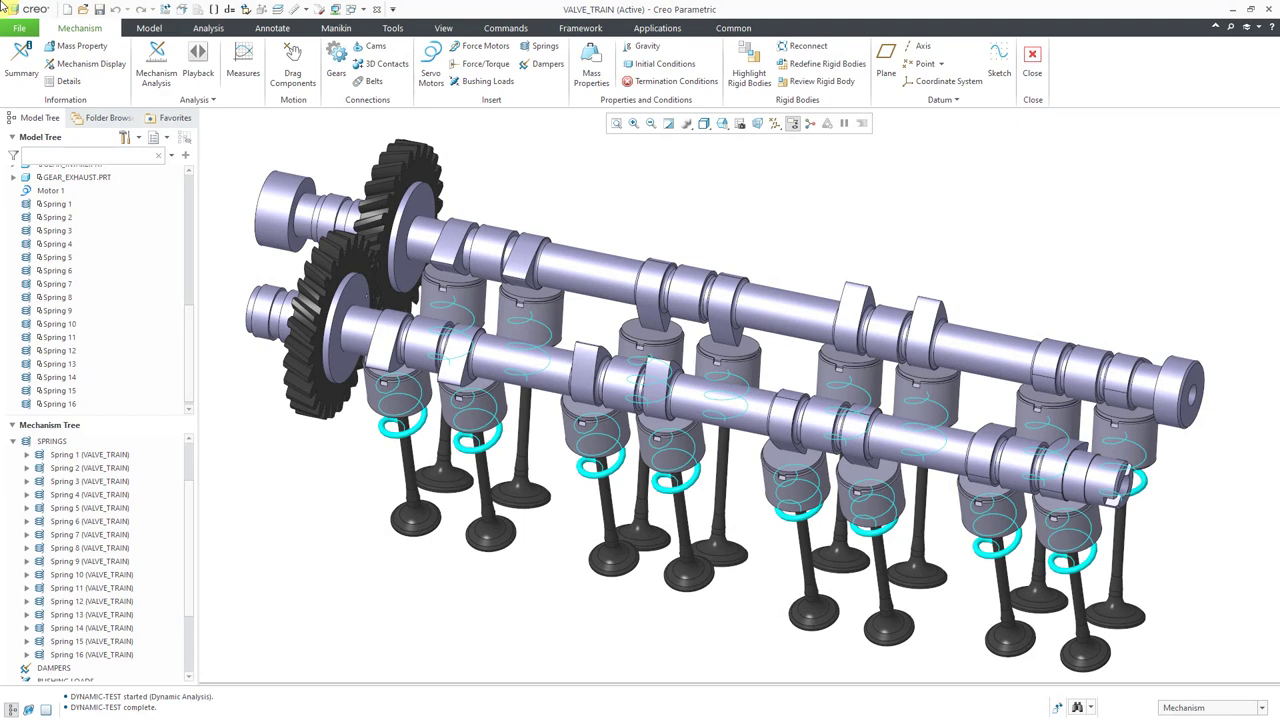
pyautogui.moveTo(364, 530)
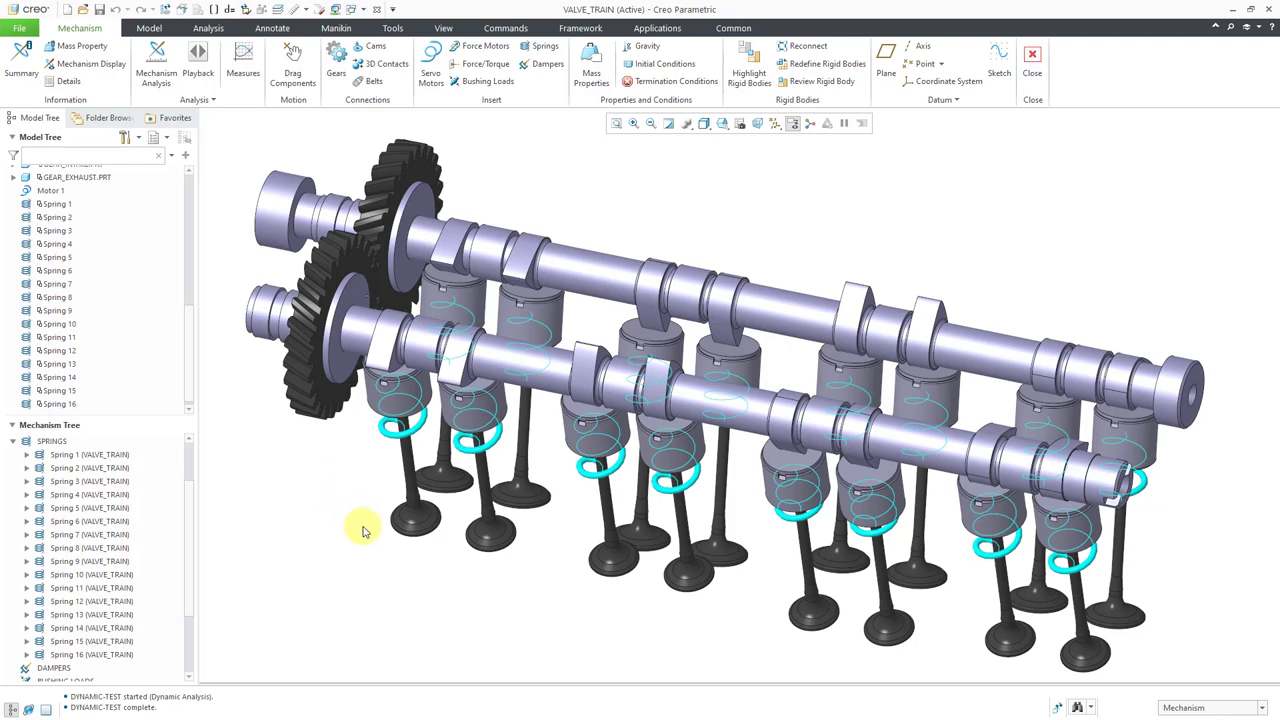
pyautogui.click(88, 454)
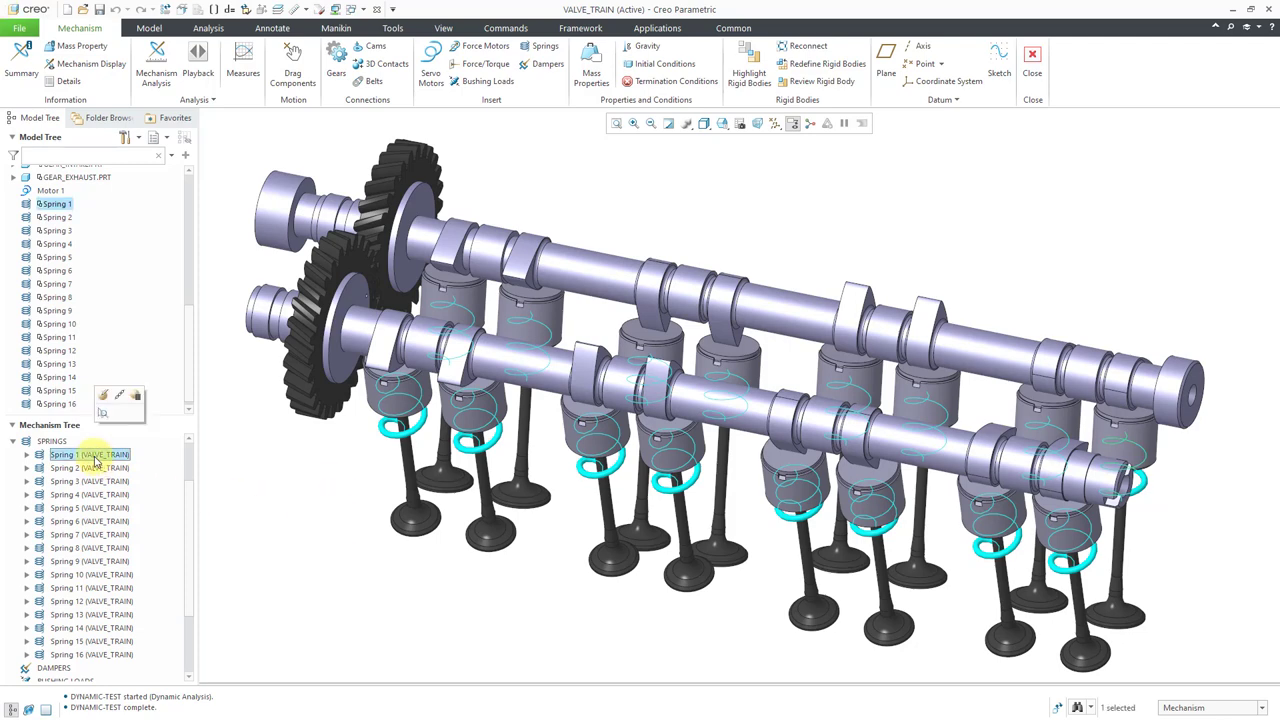
pyautogui.doubleClick(88, 454)
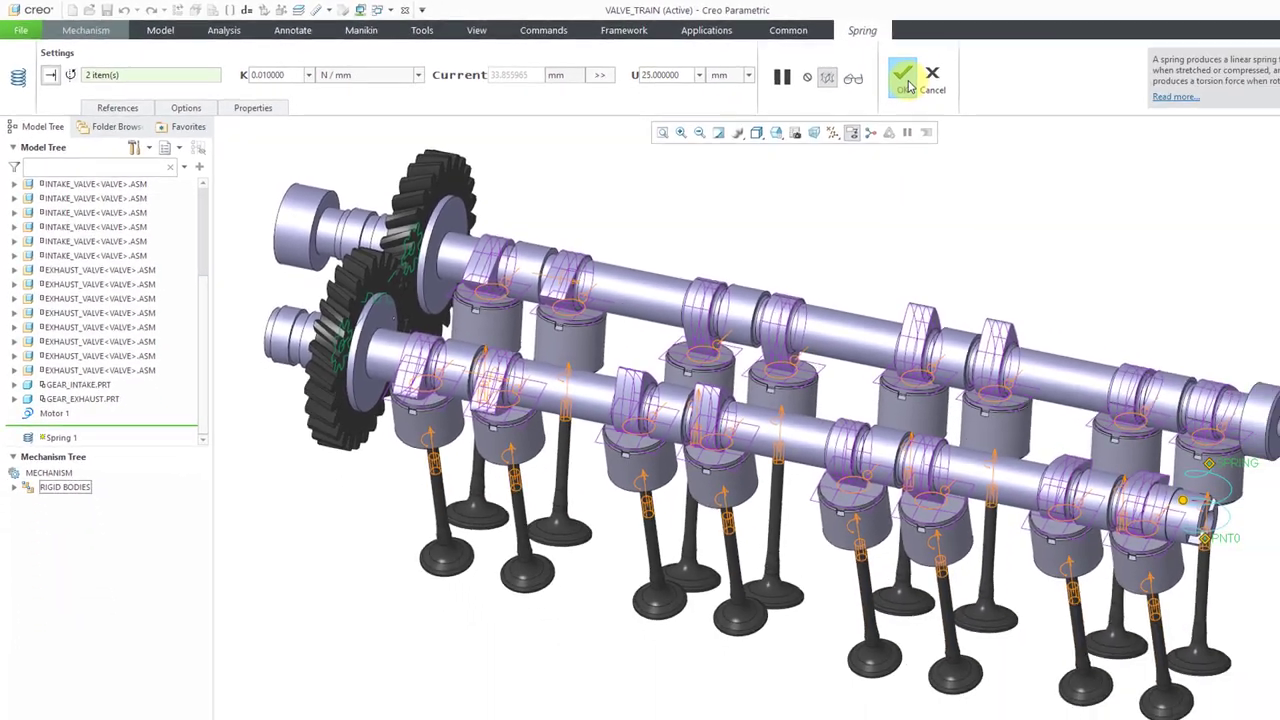
pyautogui.click(902, 74)
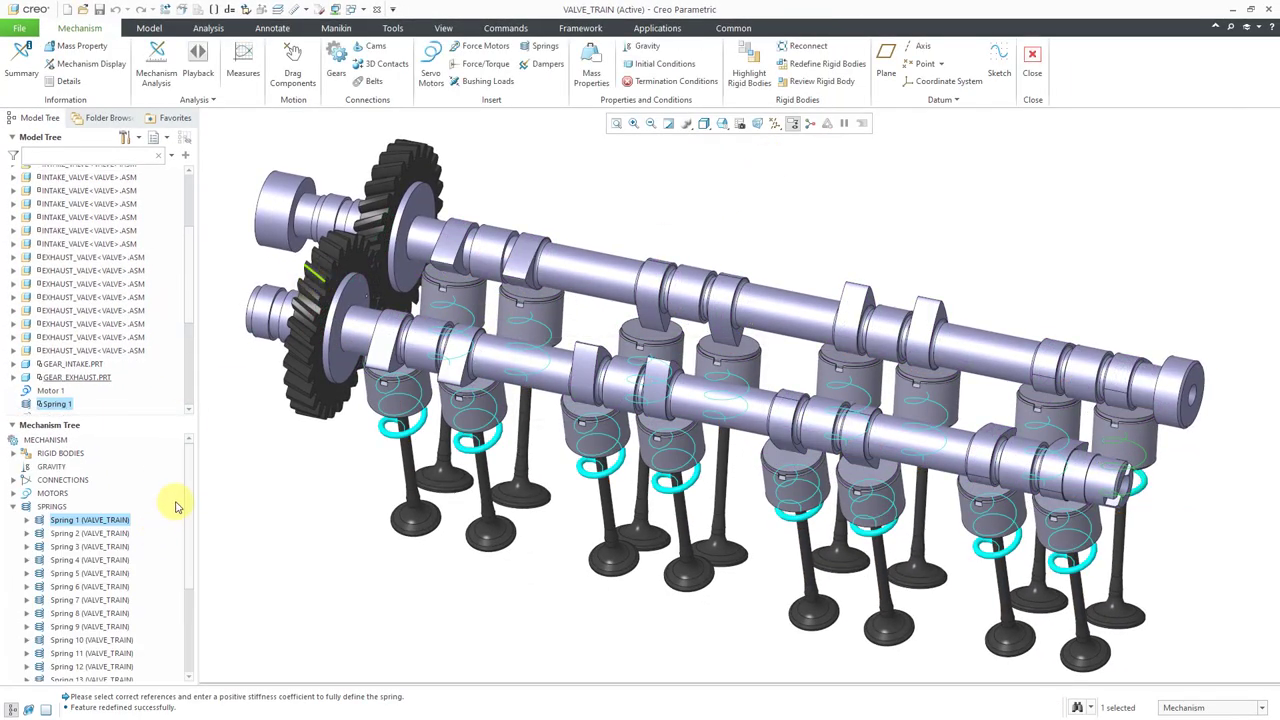
pyautogui.scroll(-3)
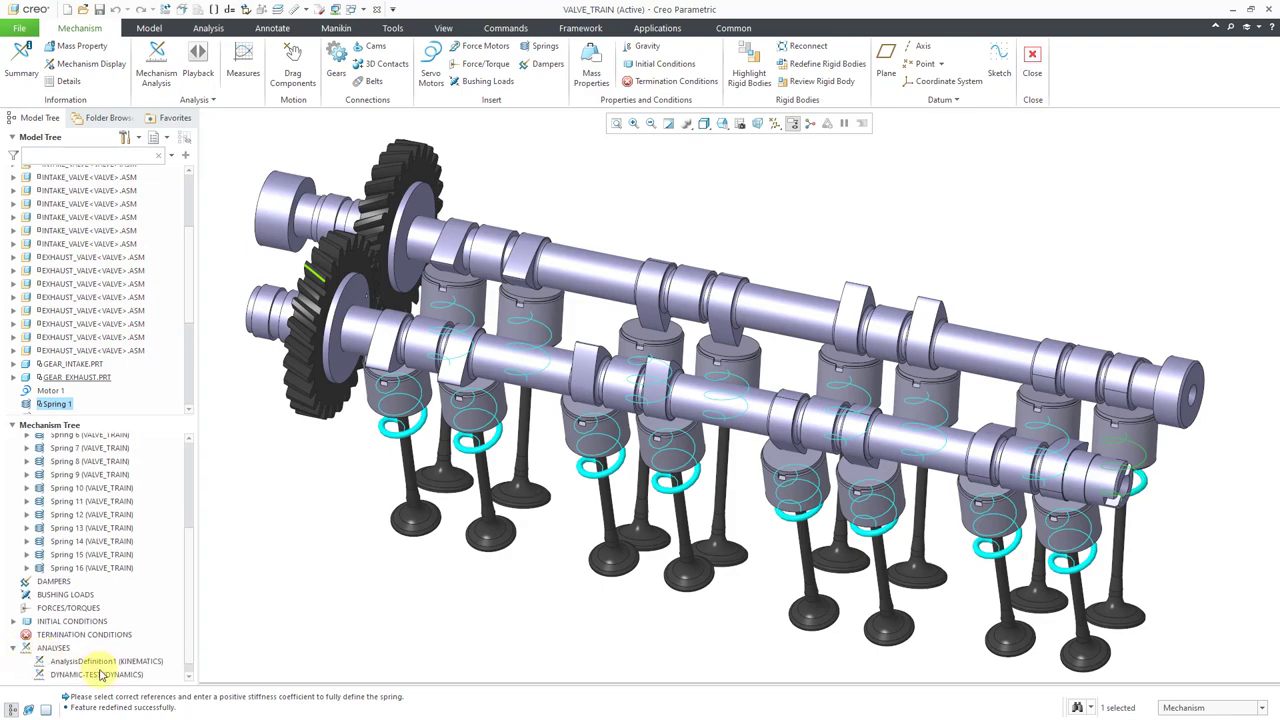
# Check DYNAMIC-TEST's Motors and External loads, then run it and overwrite the earlier results.
pyautogui.doubleClick(68, 674)
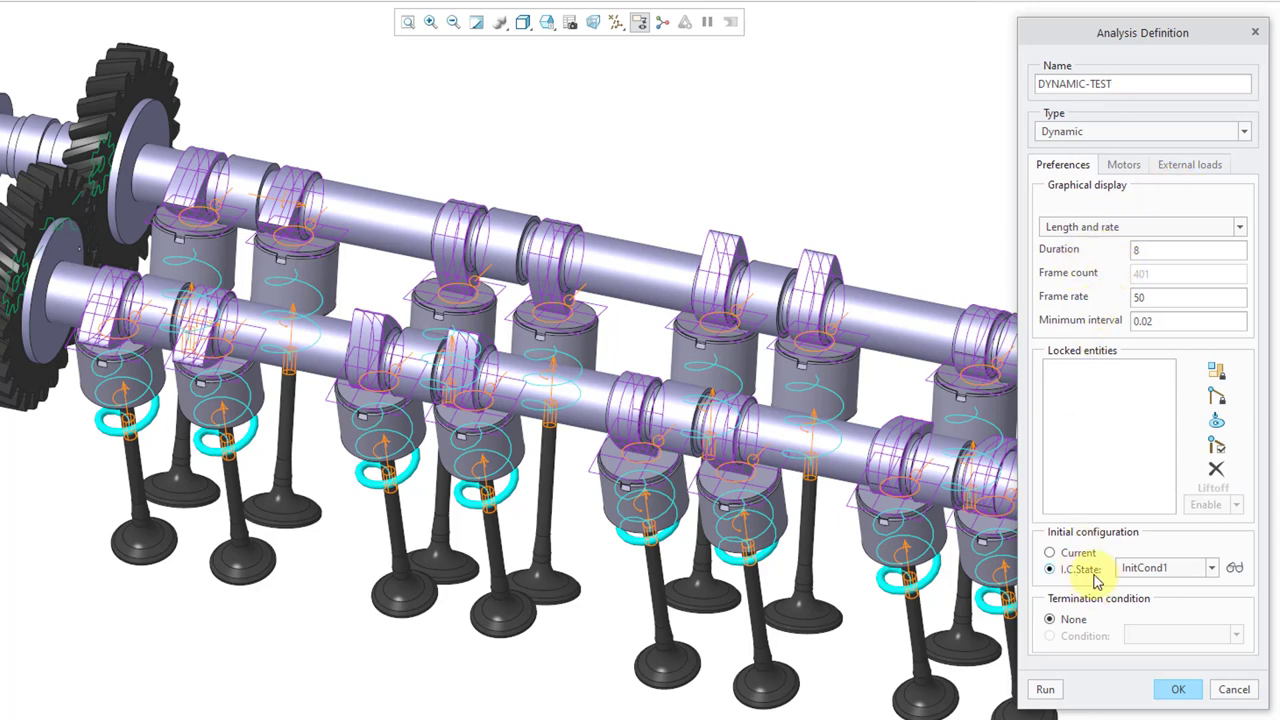
pyautogui.click(1114, 164)
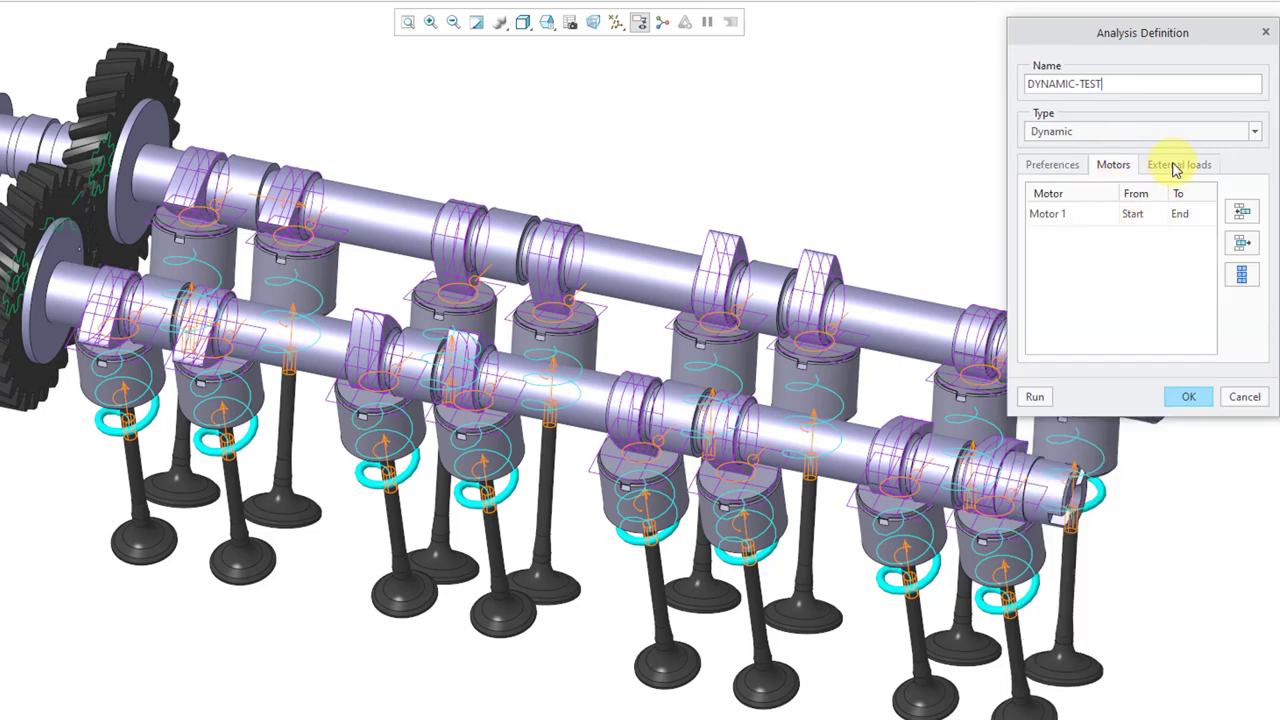
pyautogui.click(1180, 164)
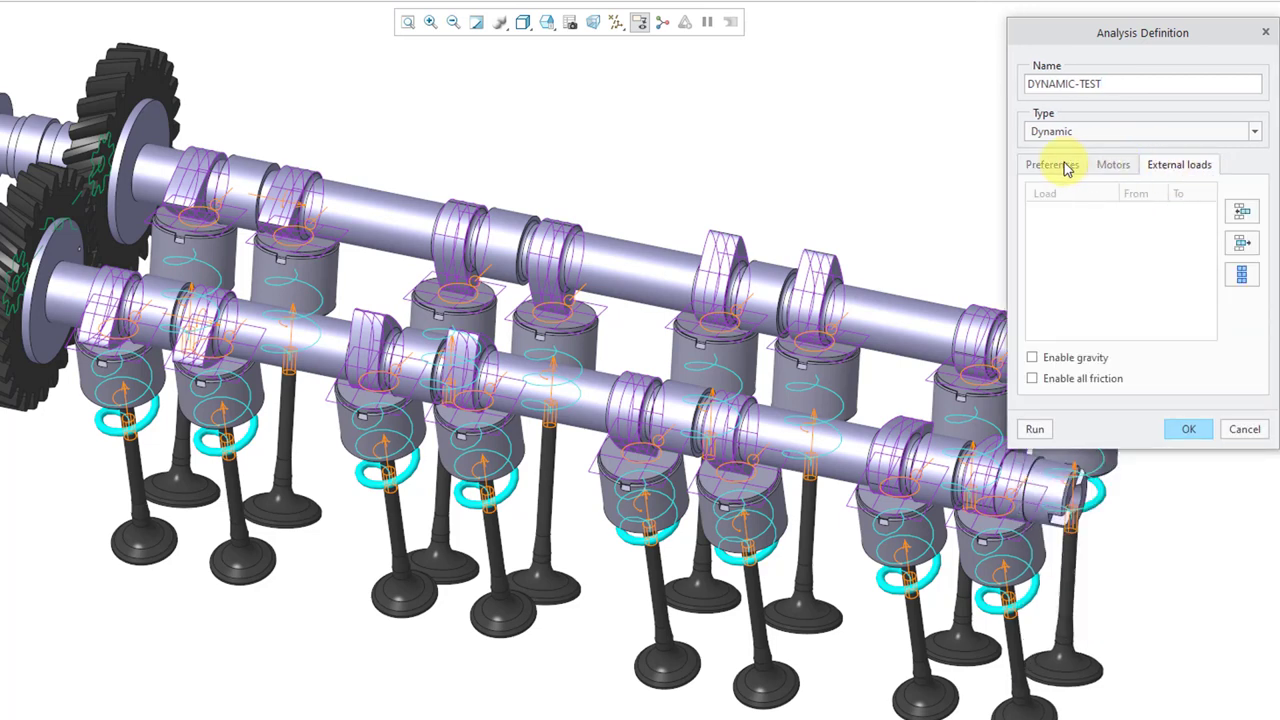
pyautogui.click(1052, 164)
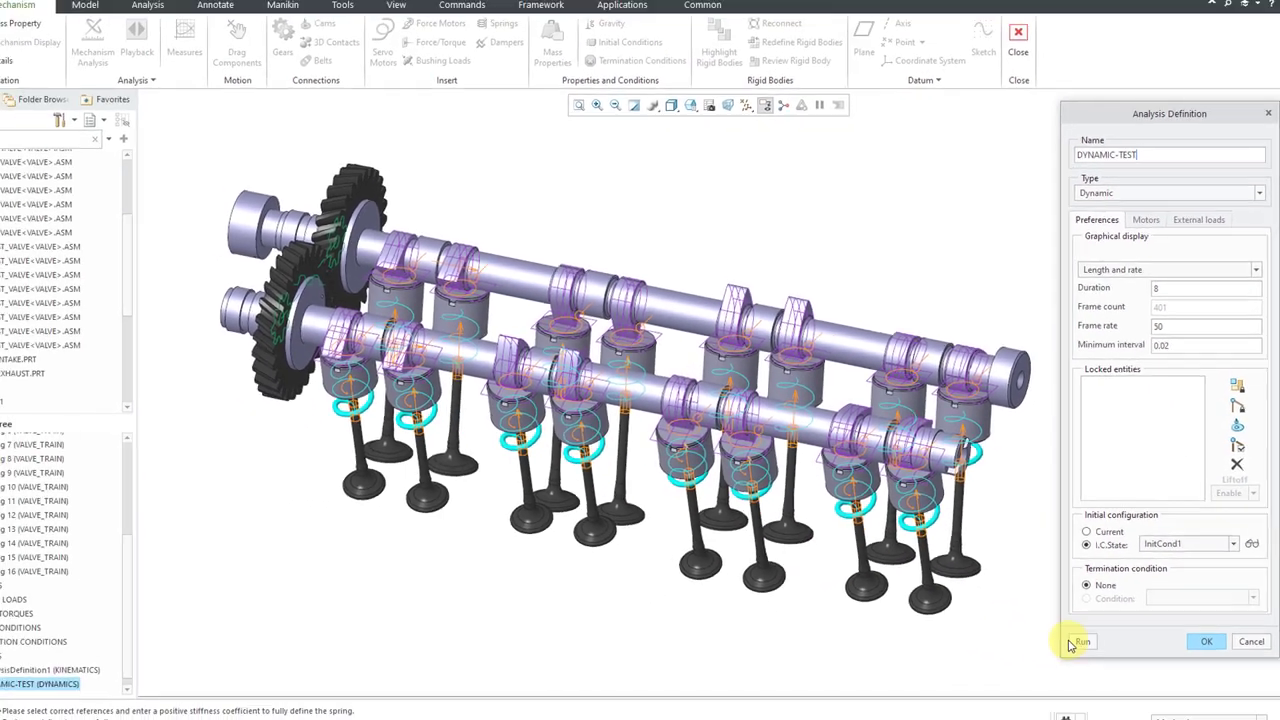
pyautogui.click(1082, 640)
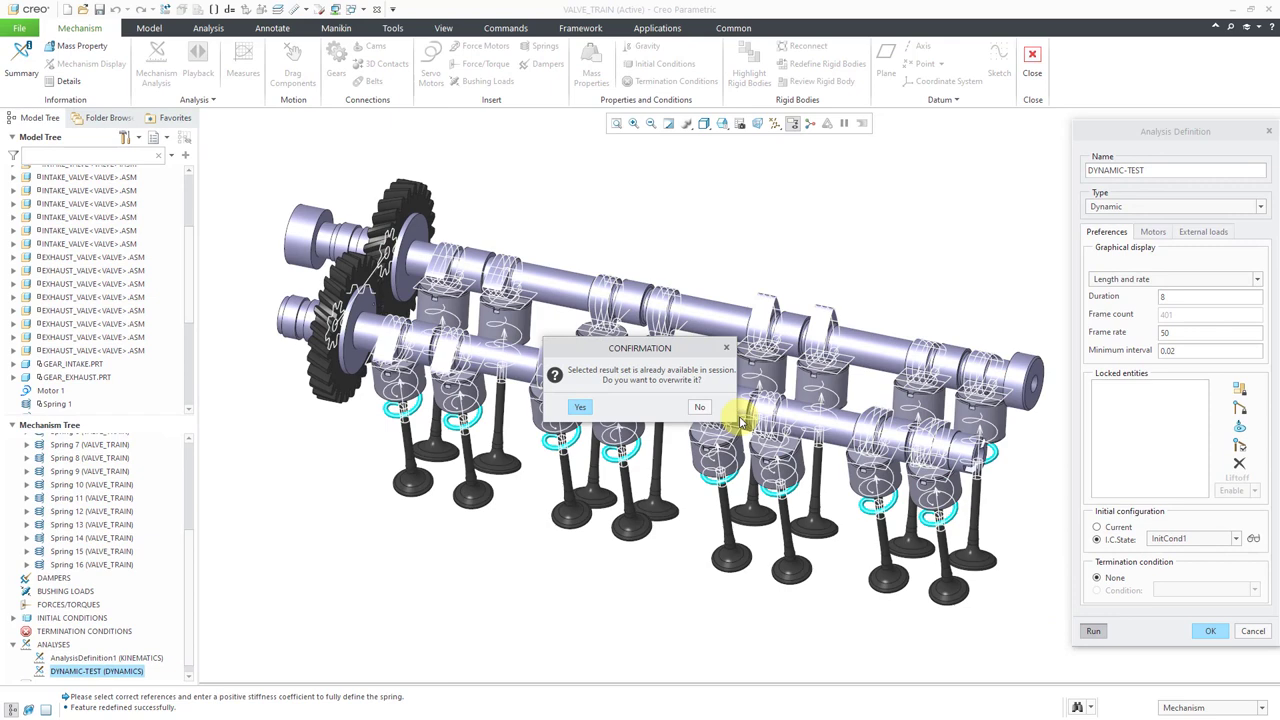
pyautogui.click(580, 408)
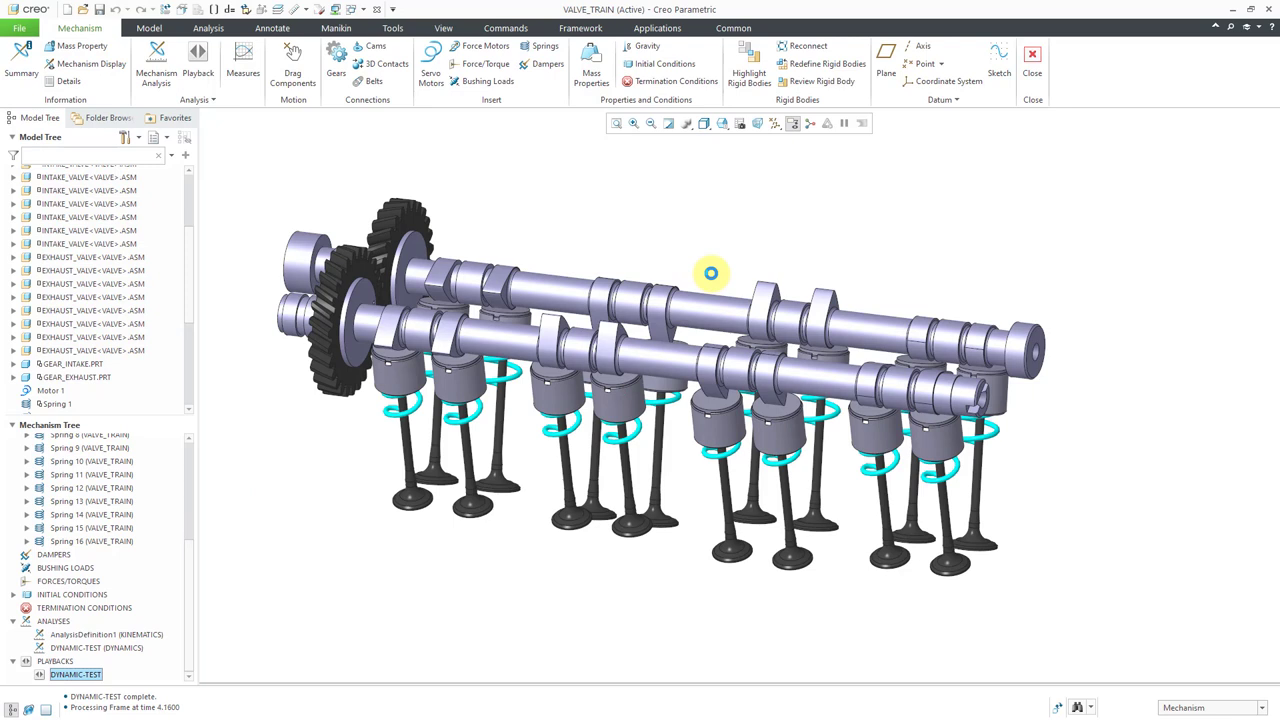
# Animate the DYNAMIC-TEST playback and raise the Speed slider.
pyautogui.click(198, 60)
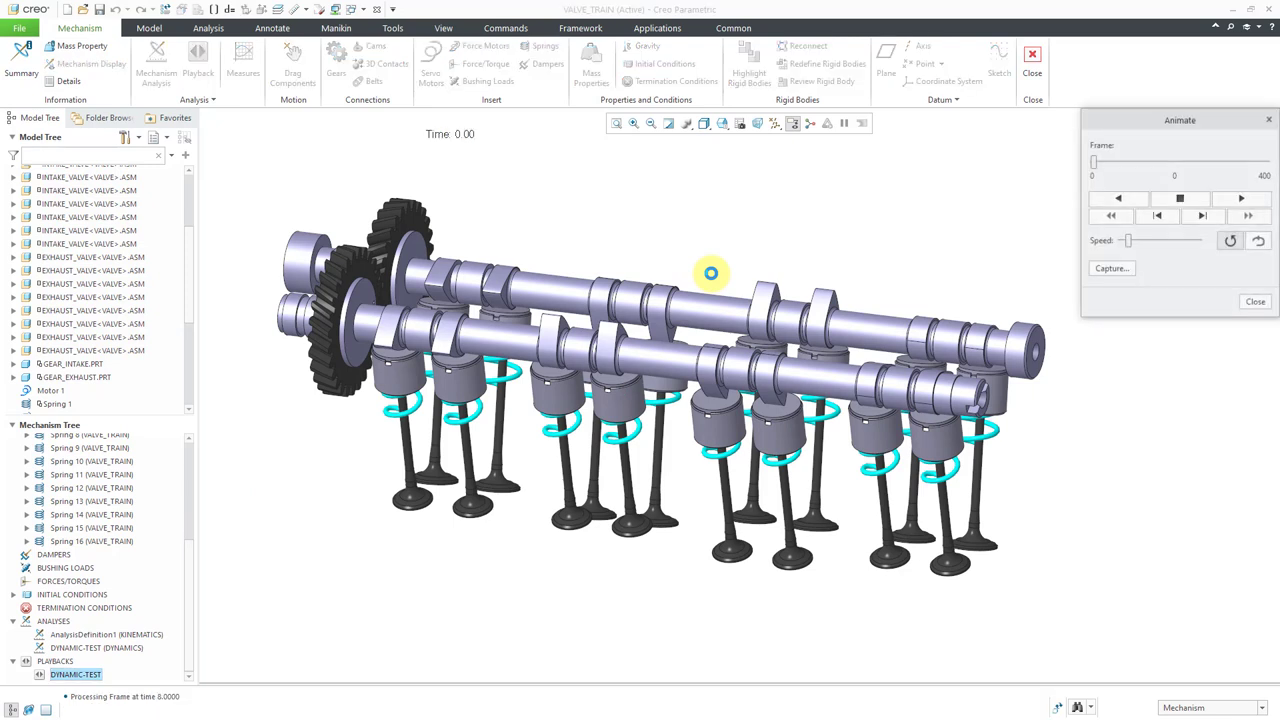
pyautogui.moveTo(1128, 240)
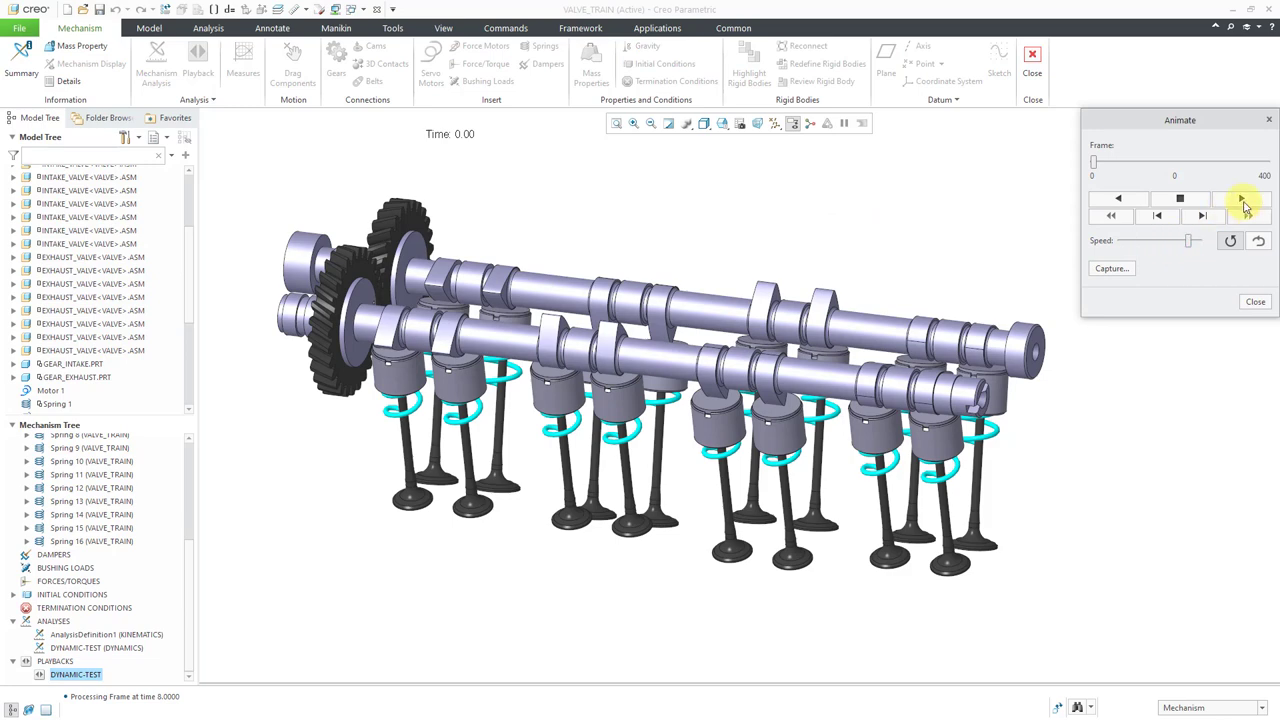
pyautogui.click(1240, 198)
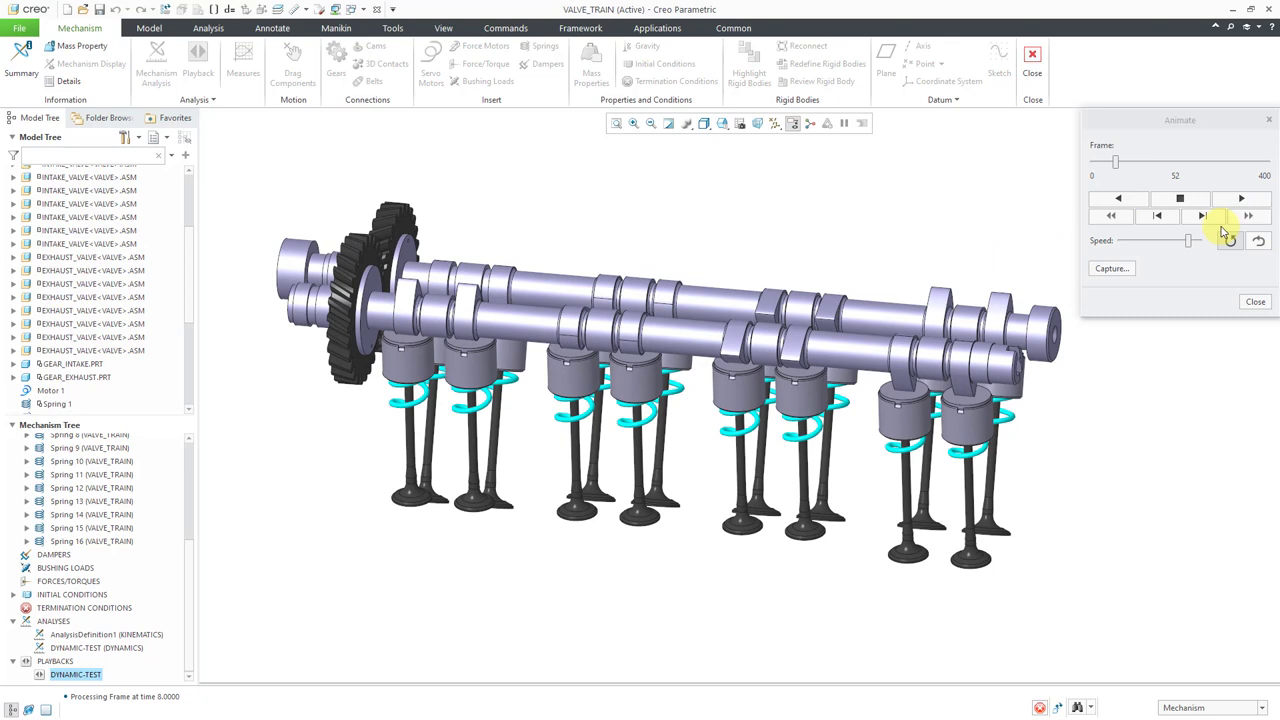
pyautogui.click(1204, 216)
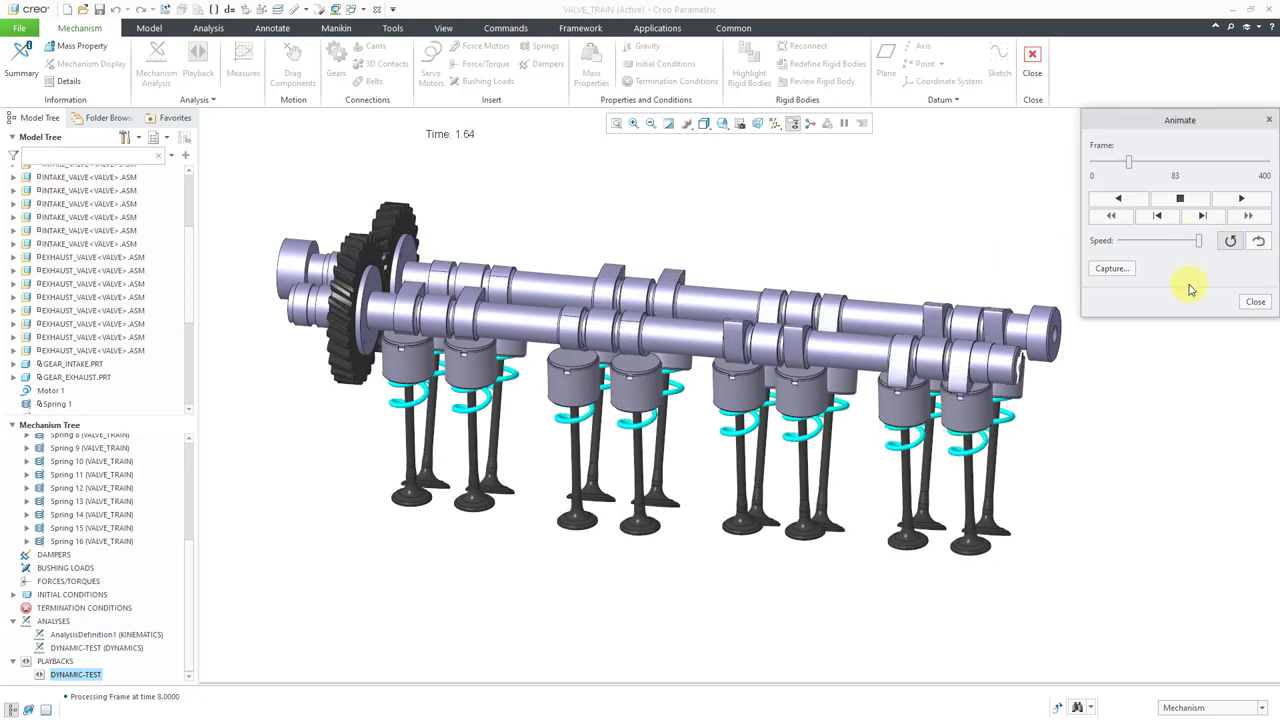